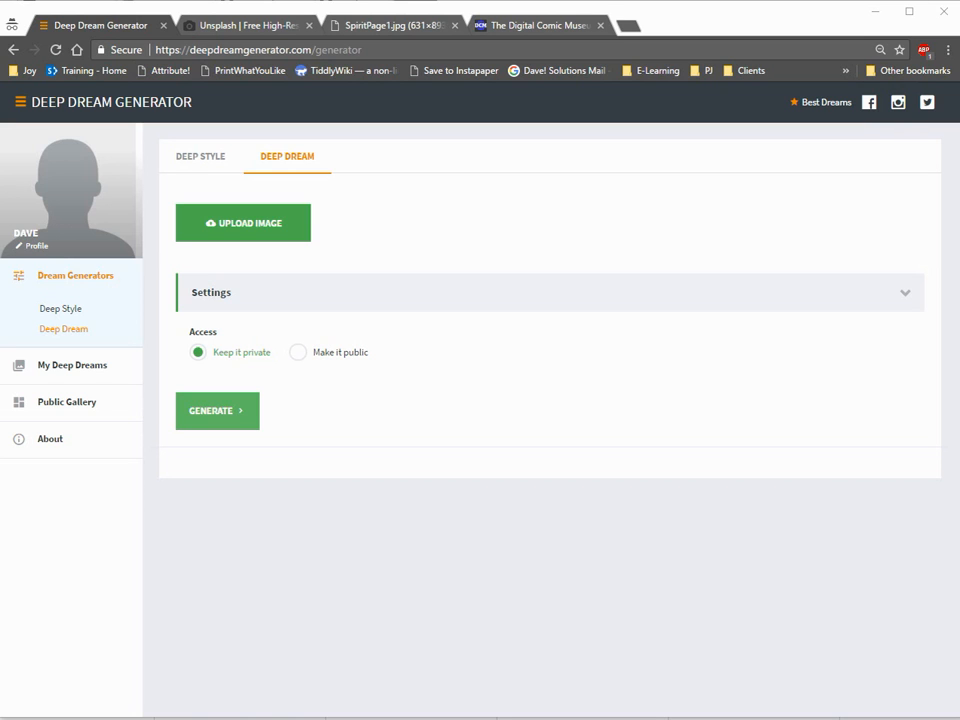
mouse_move(108, 196)
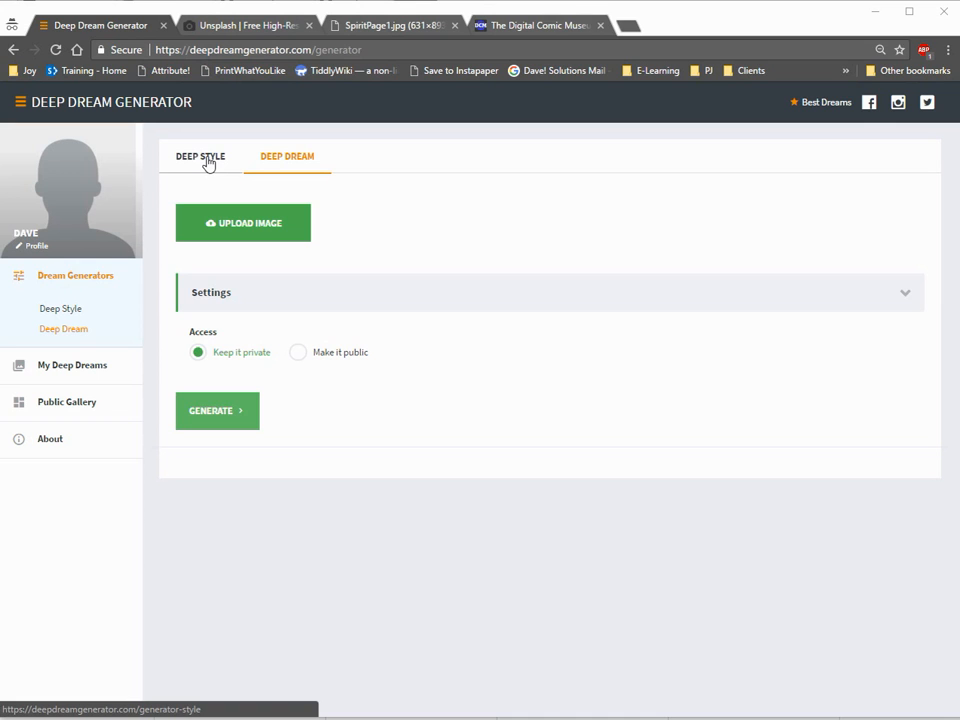
mouse_move(60, 312)
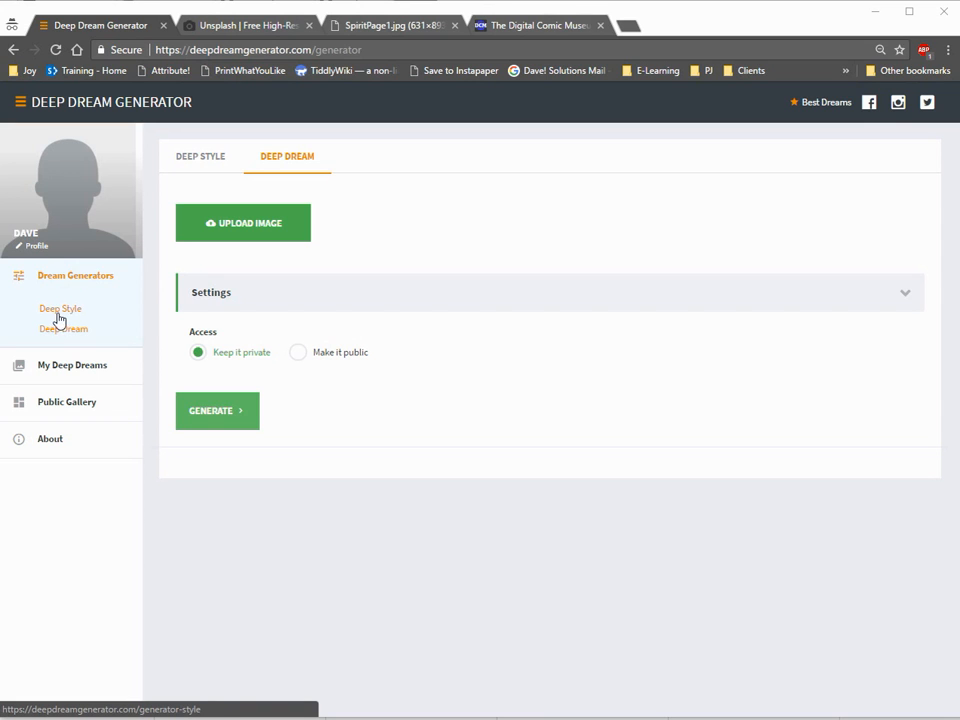
Switch to the Deep Style generator and expand its gallery of style images
left_click(200, 156)
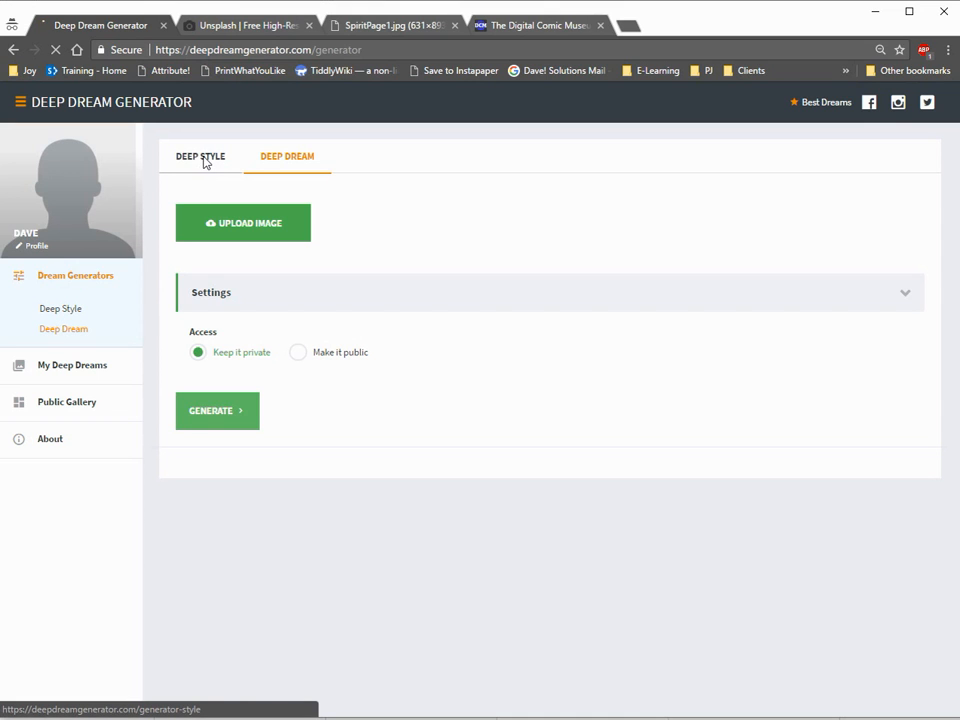
left_click(200, 156)
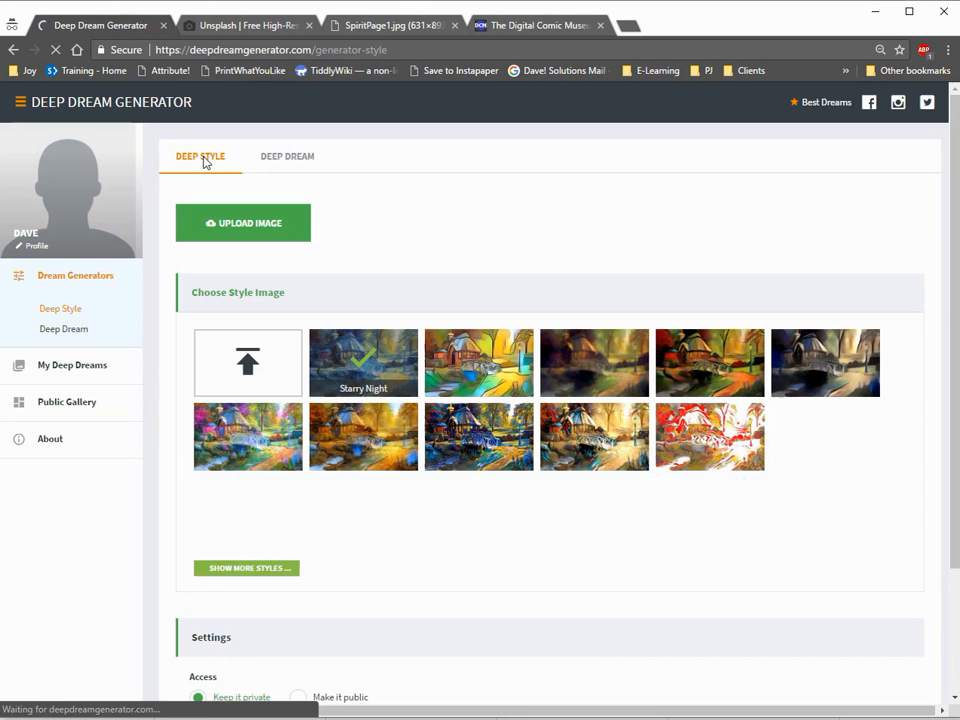
left_click(246, 568)
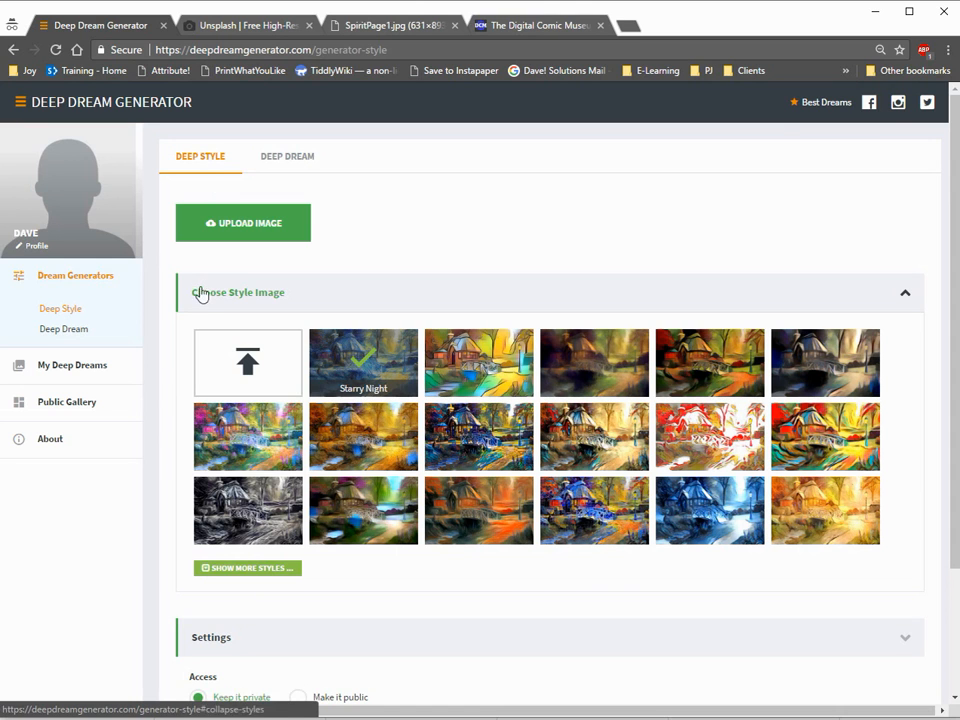
mouse_move(64, 412)
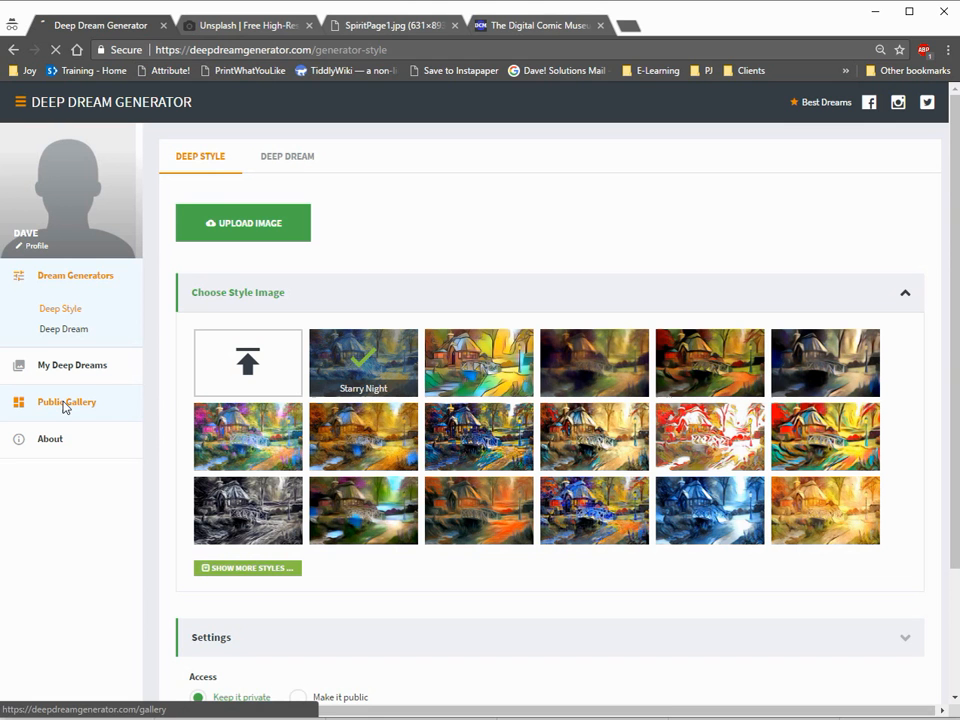
Open a dream from the Public Gallery and view its original white cat photo
left_click(66, 402)
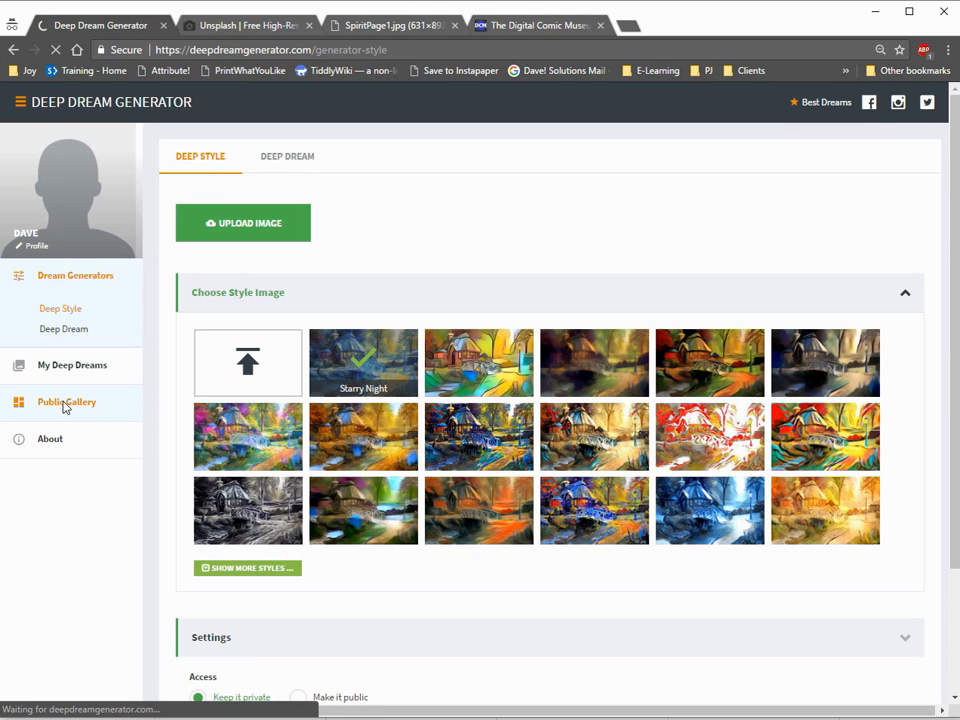
left_click(66, 402)
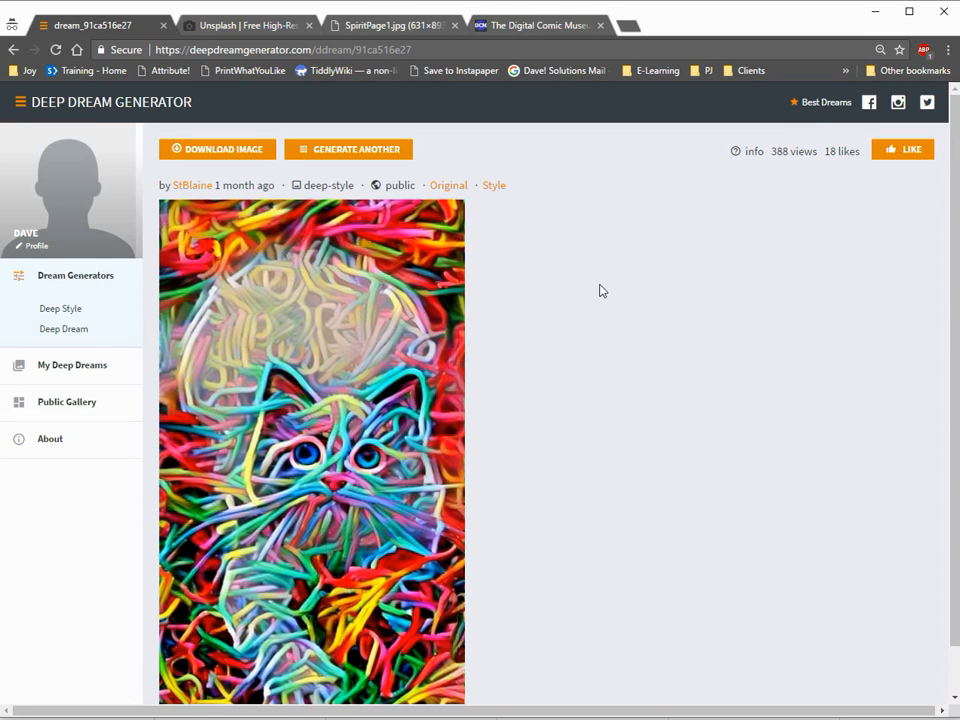
mouse_move(620, 498)
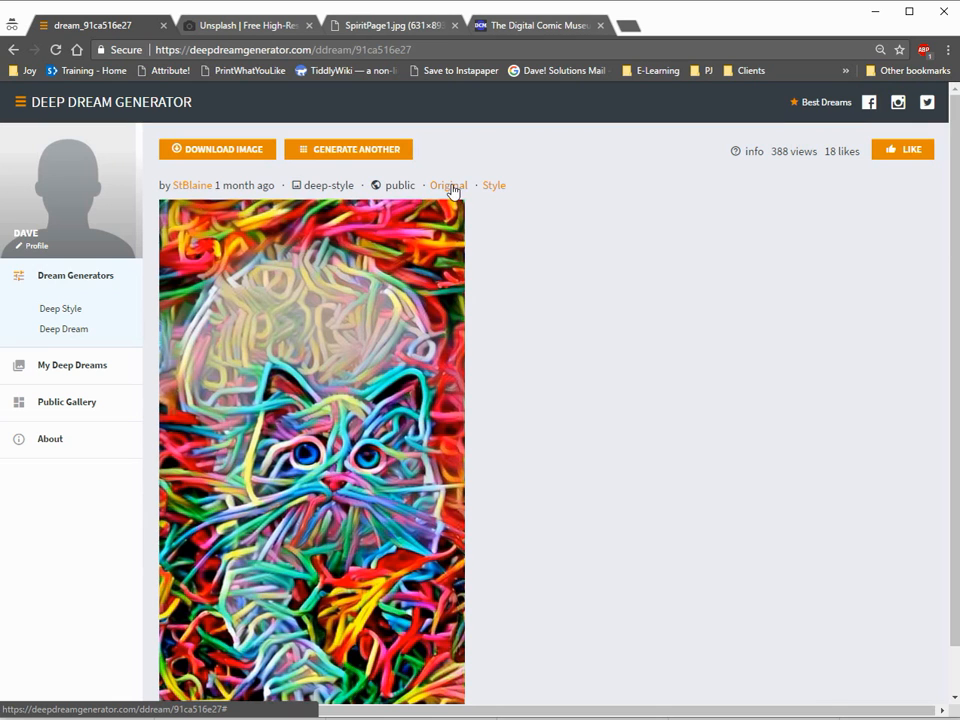
left_click(448, 184)
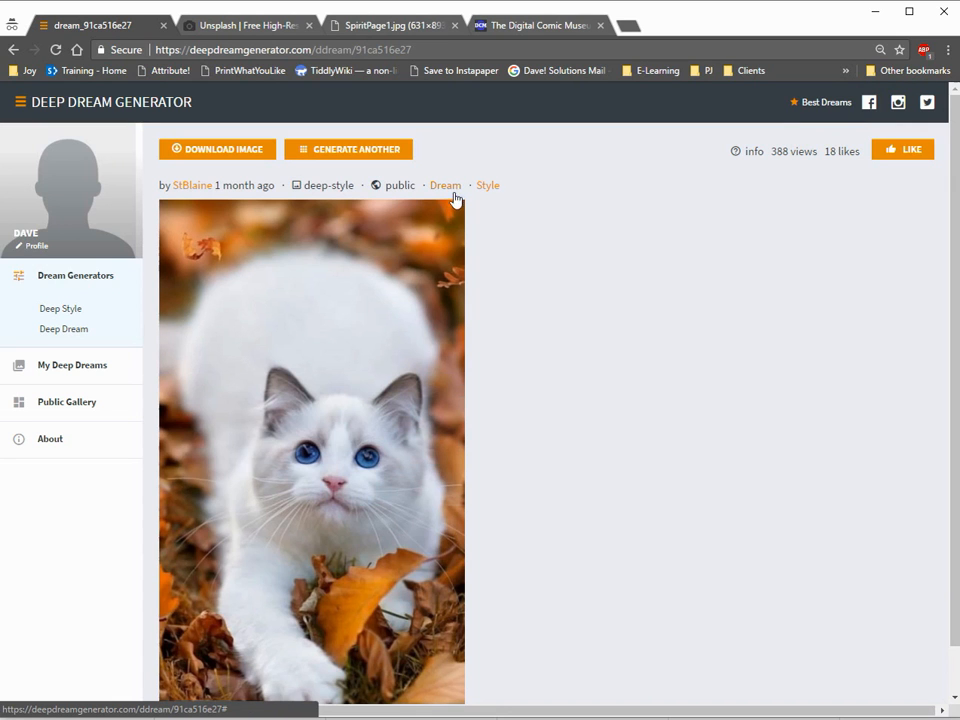
mouse_move(536, 294)
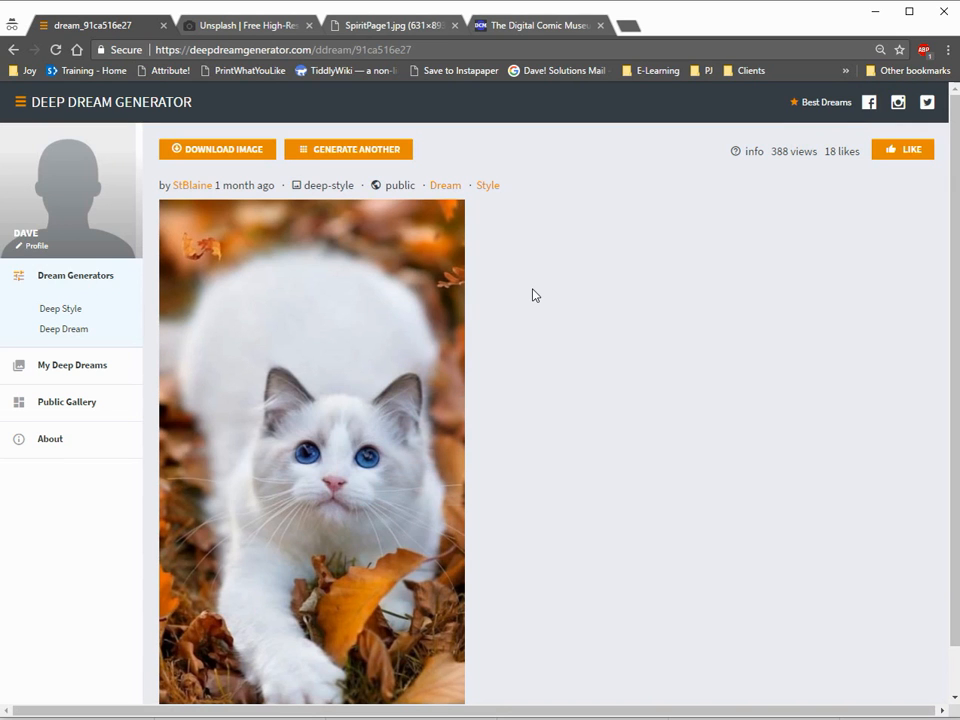
mouse_move(472, 208)
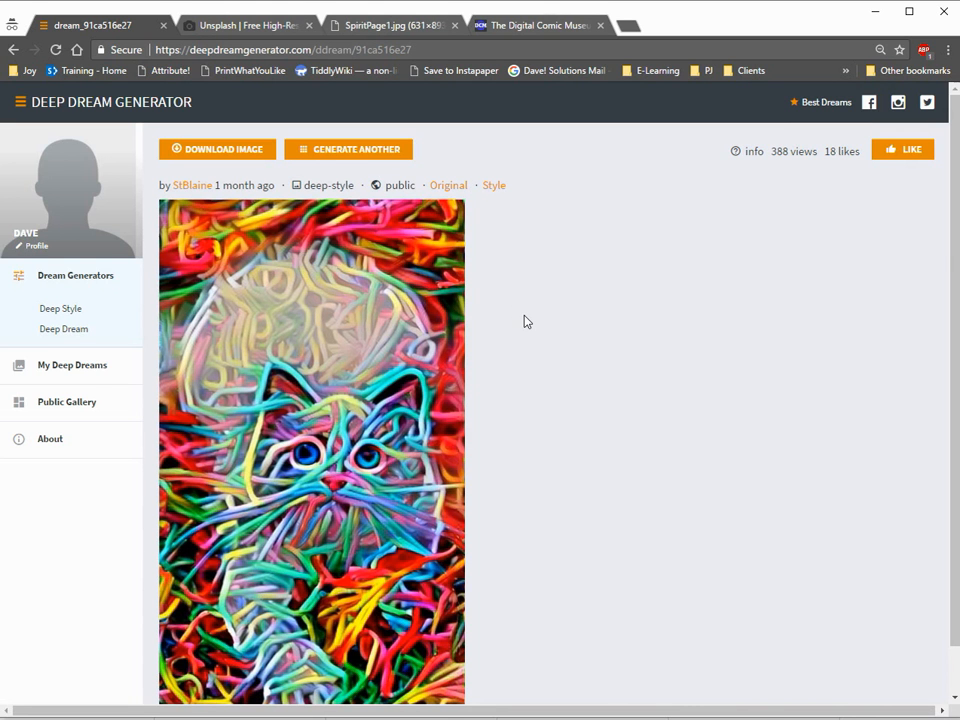
mouse_move(496, 216)
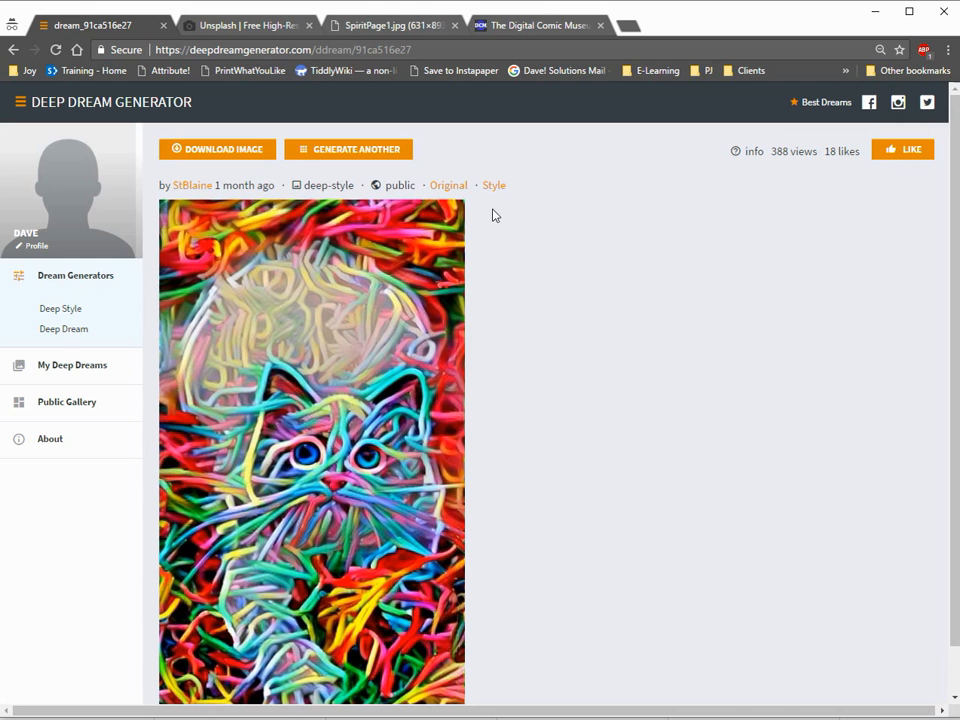
mouse_move(494, 190)
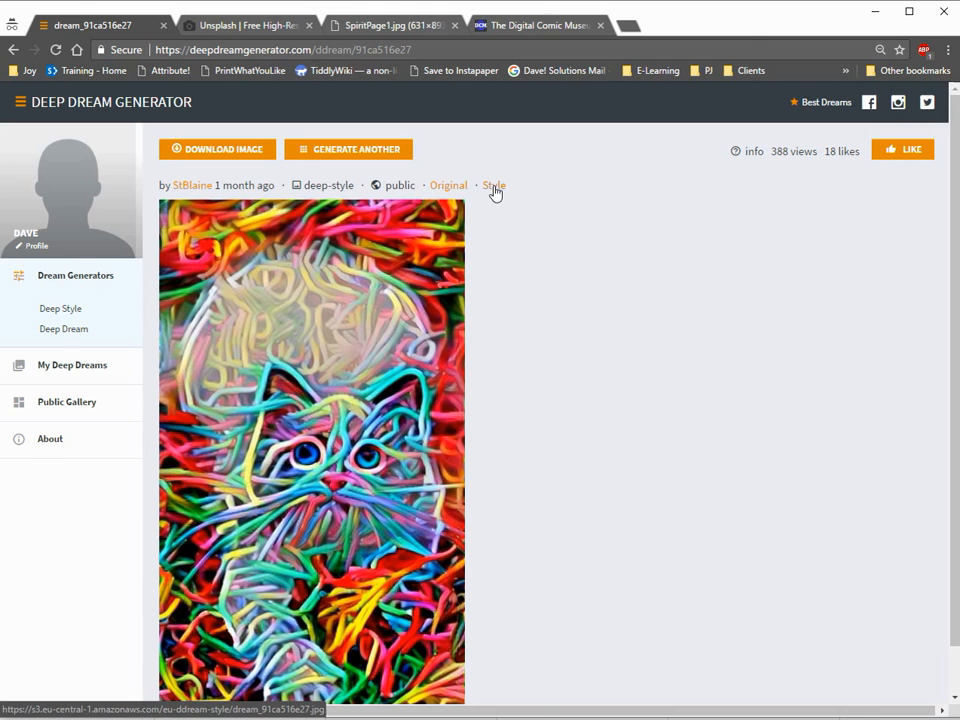
left_click(448, 184)
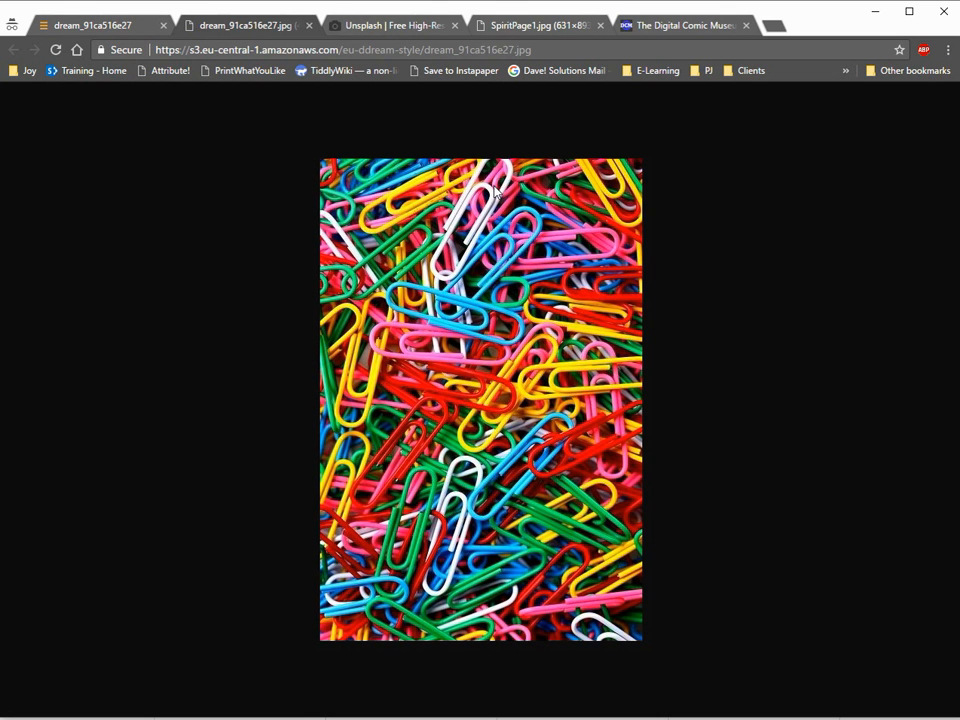
mouse_move(590, 292)
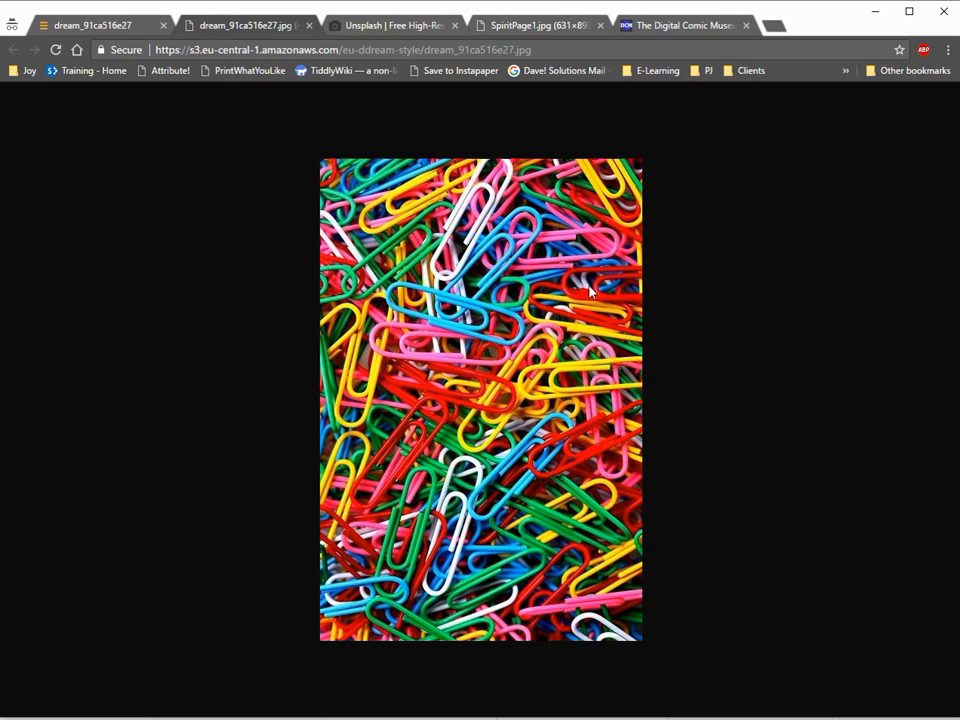
mouse_move(684, 480)
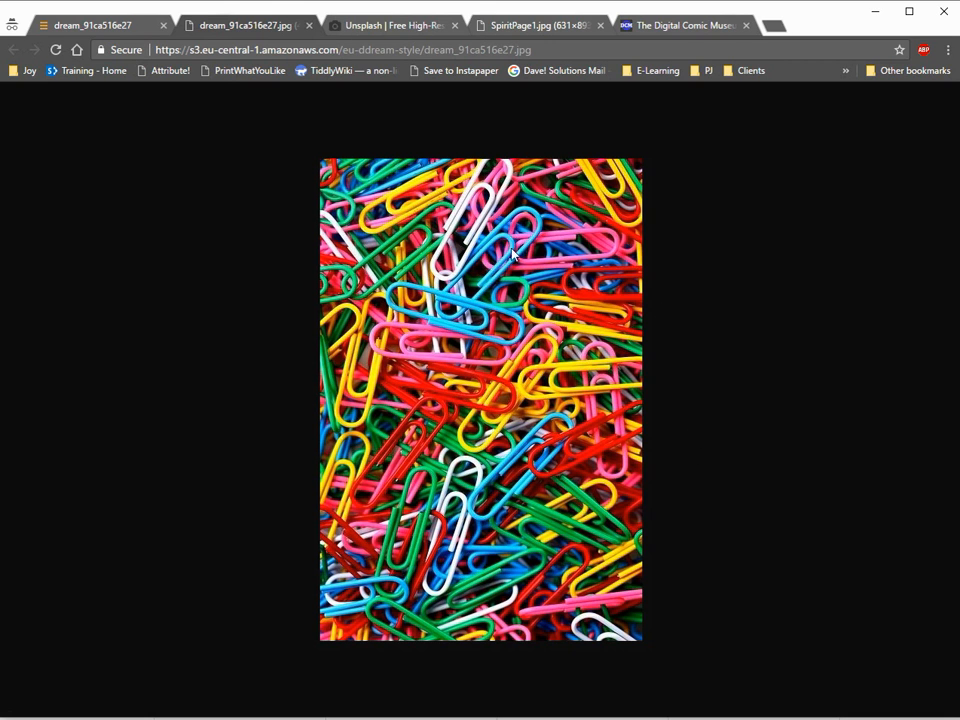
mouse_move(480, 170)
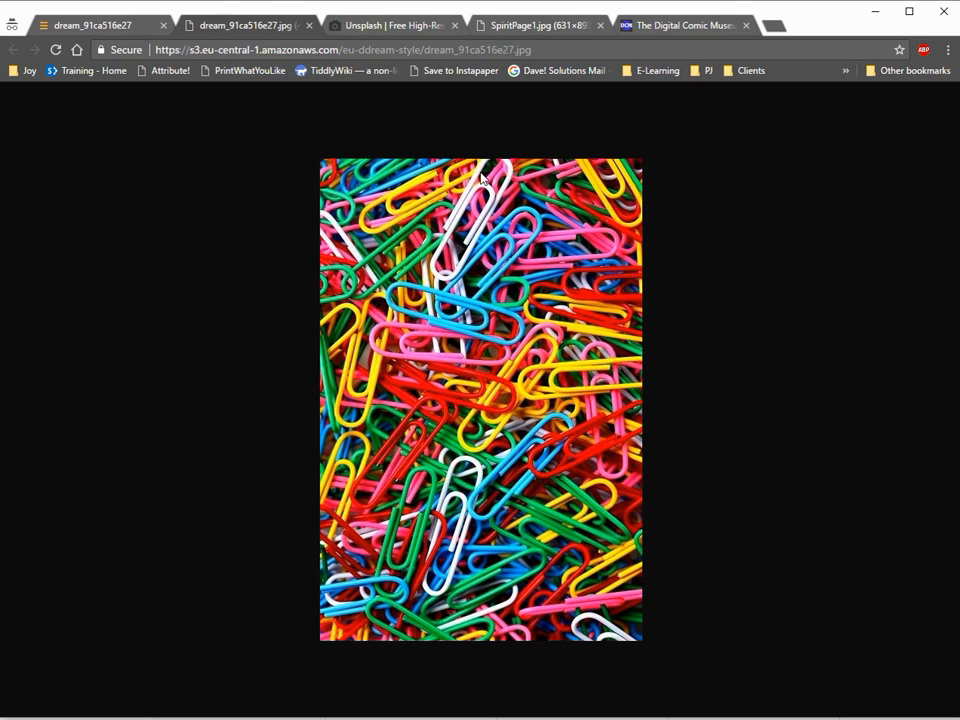
mouse_move(464, 264)
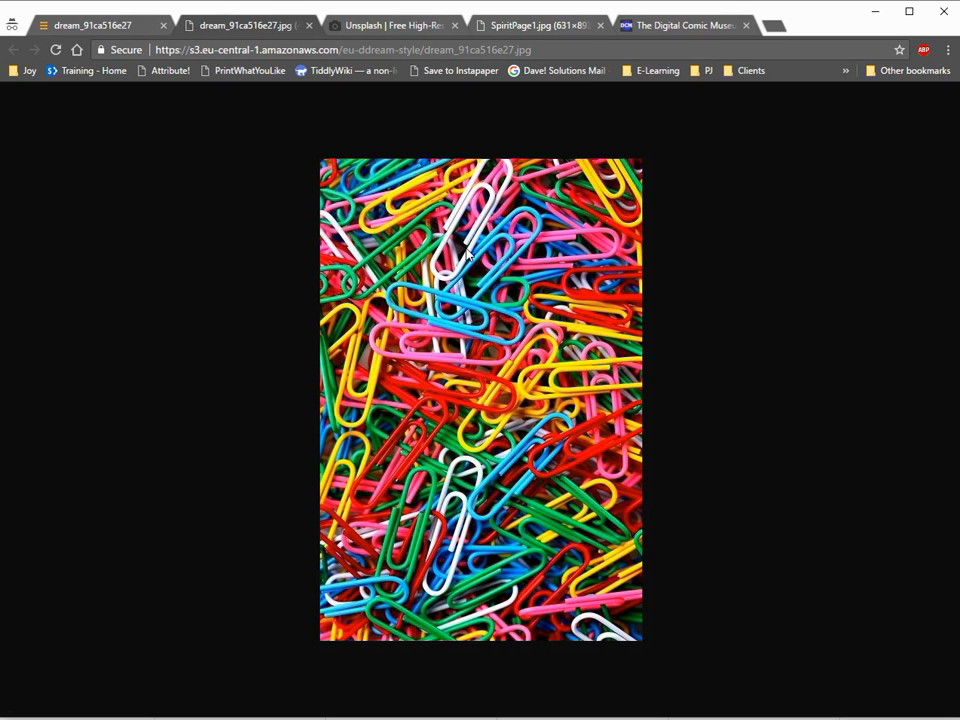
mouse_move(710, 348)
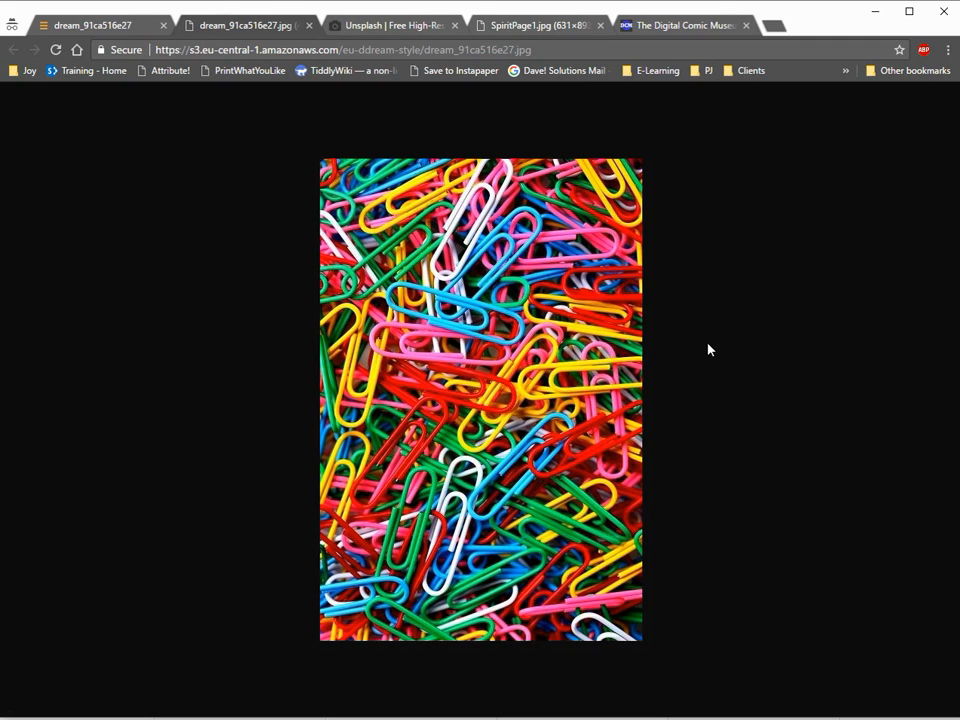
mouse_move(494, 104)
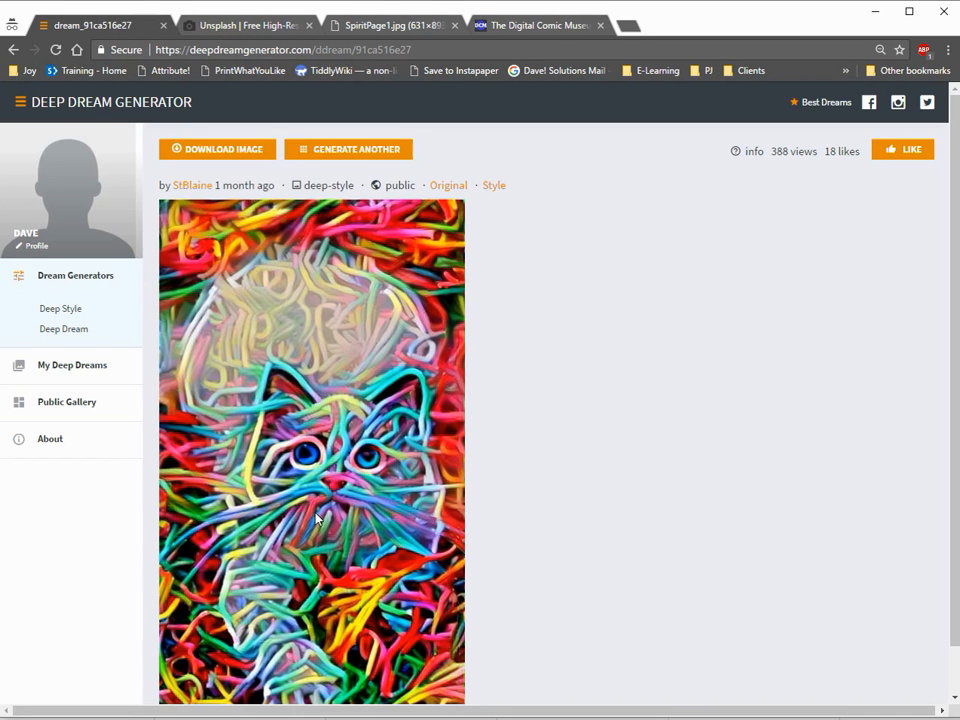
mouse_move(64, 324)
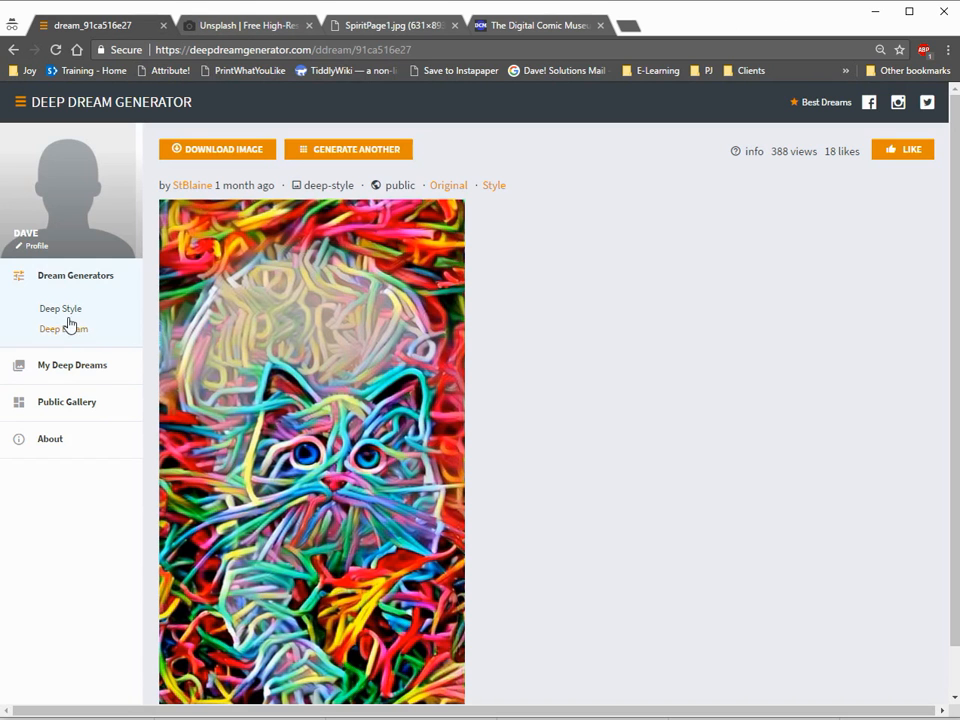
Upload BeachGirl2.jpg as the base image on the Deep Style page
left_click(60, 308)
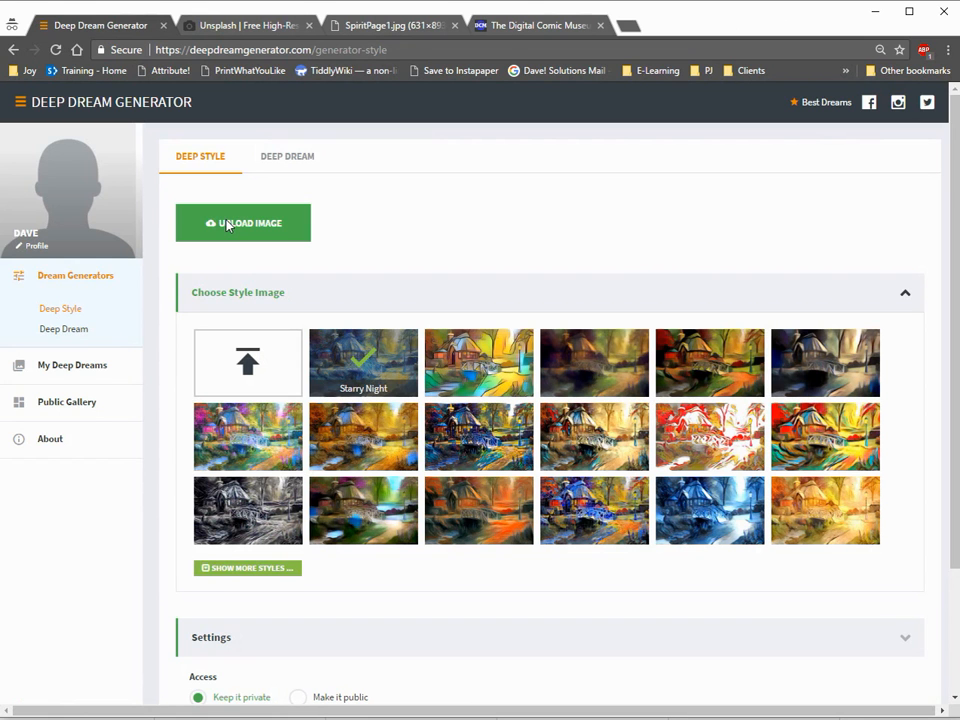
left_click(244, 224)
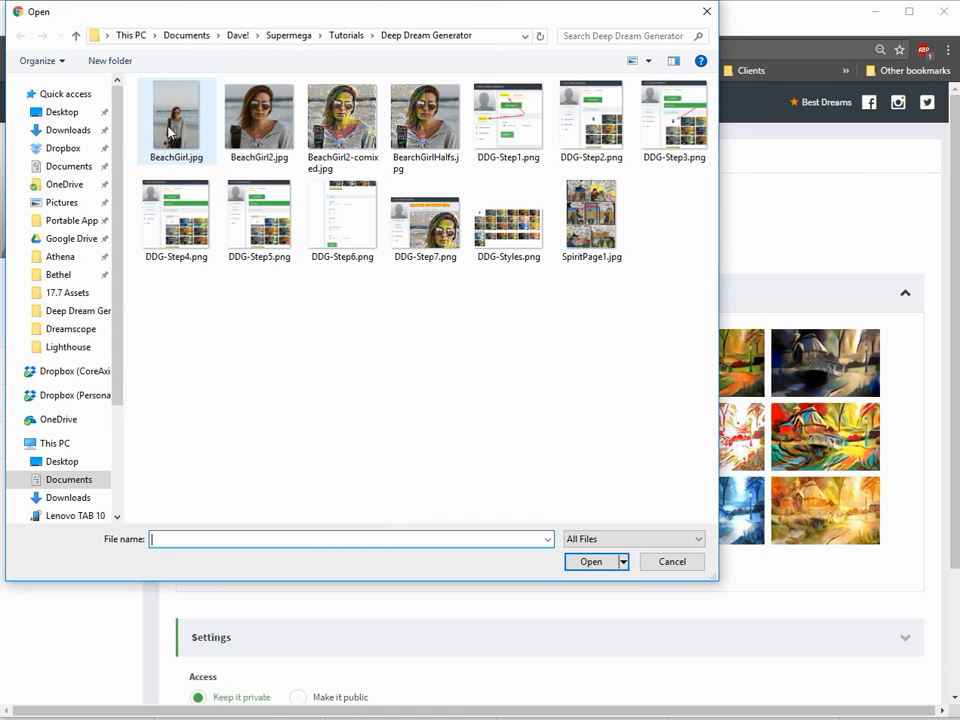
left_click(260, 118)
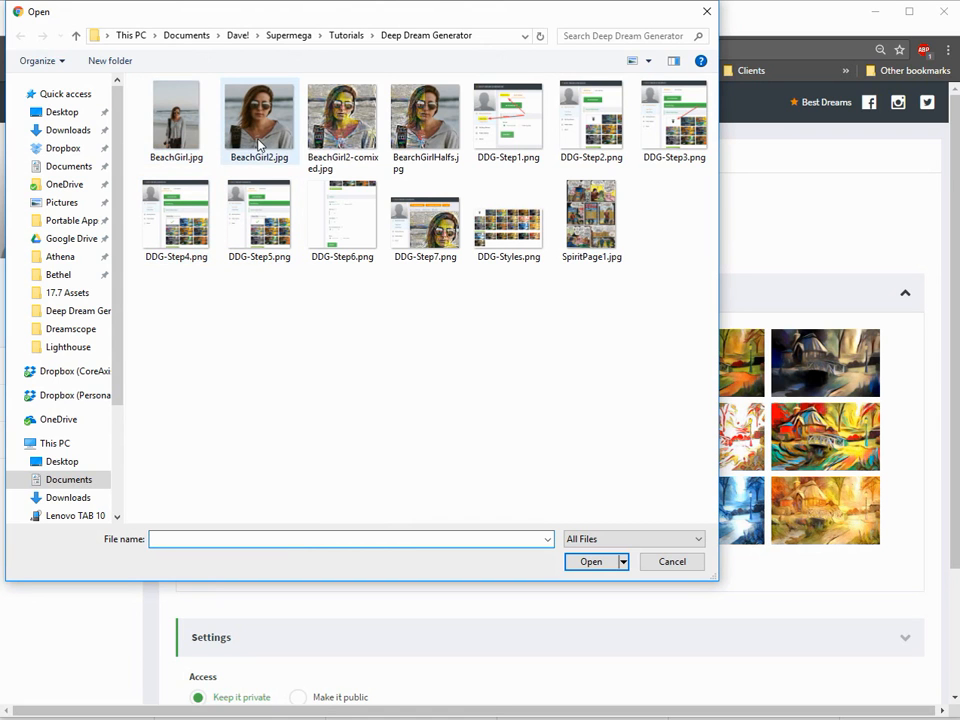
mouse_move(262, 132)
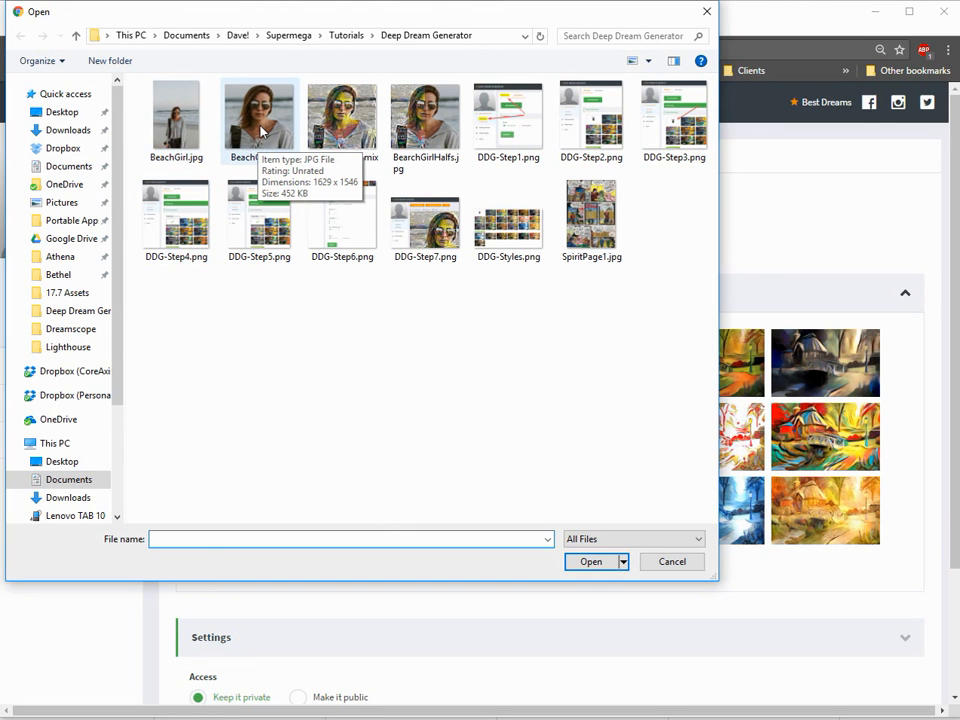
left_click(256, 116)
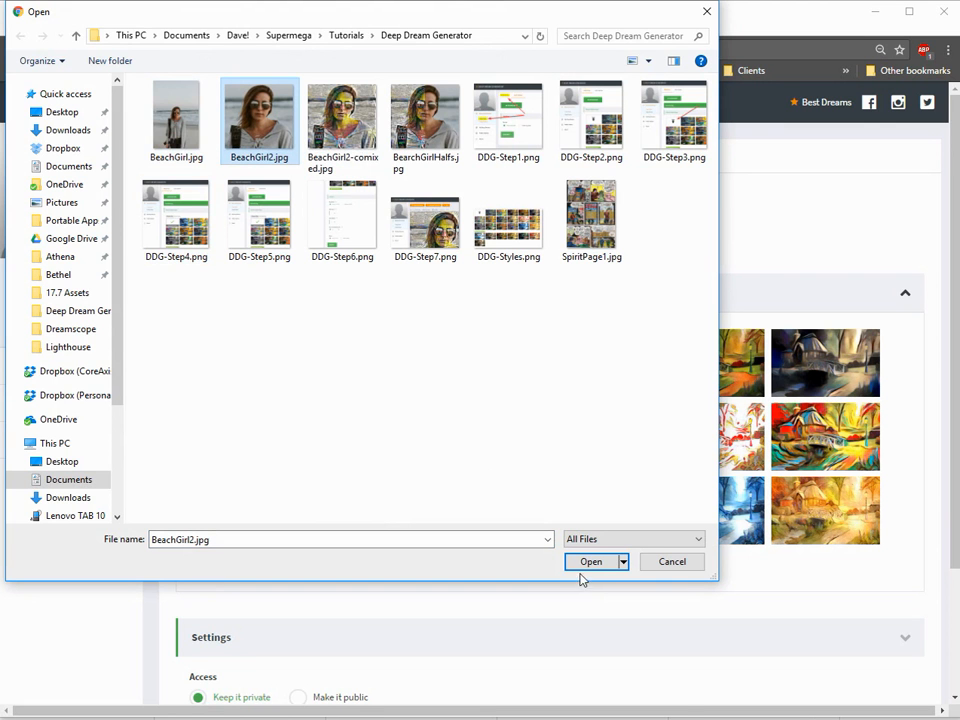
left_click(588, 560)
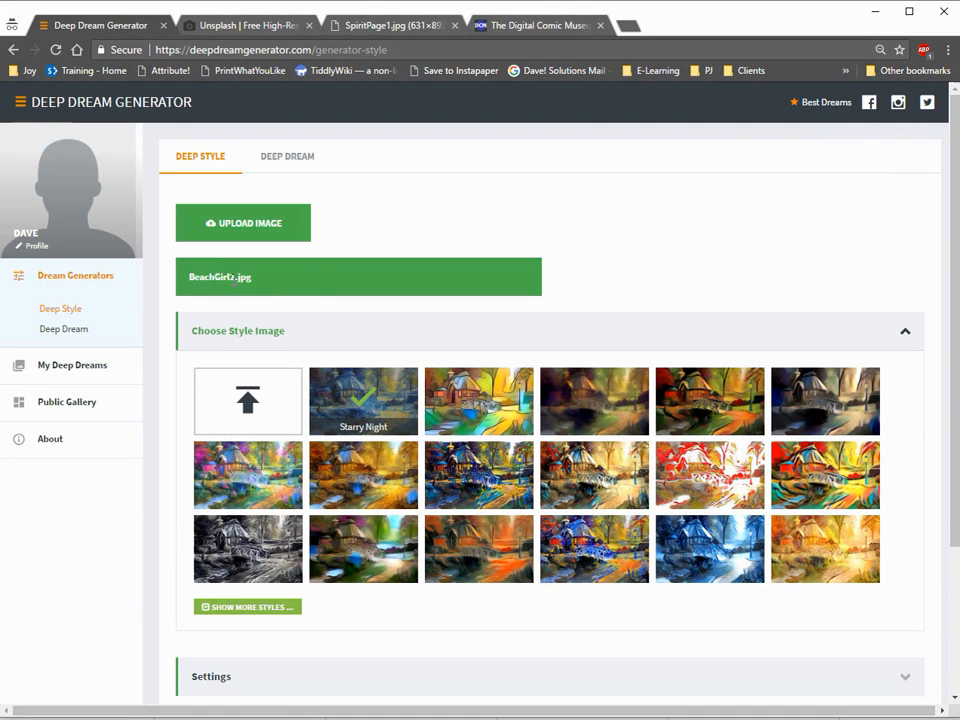
mouse_move(244, 24)
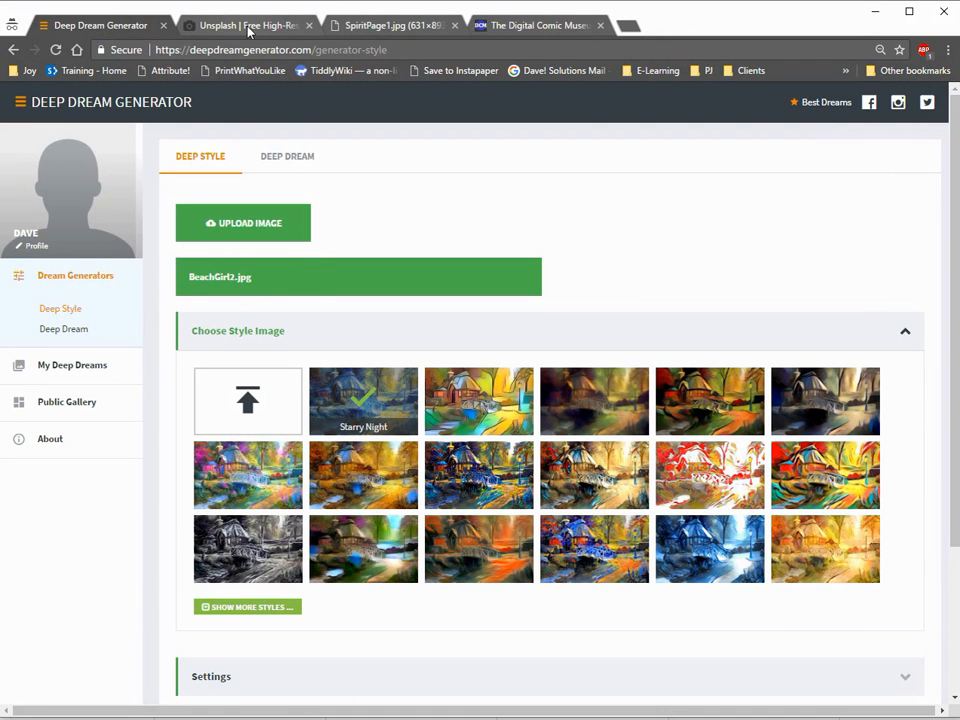
Open the beach portrait by avenie woodard on its own Unsplash photo page
left_click(244, 24)
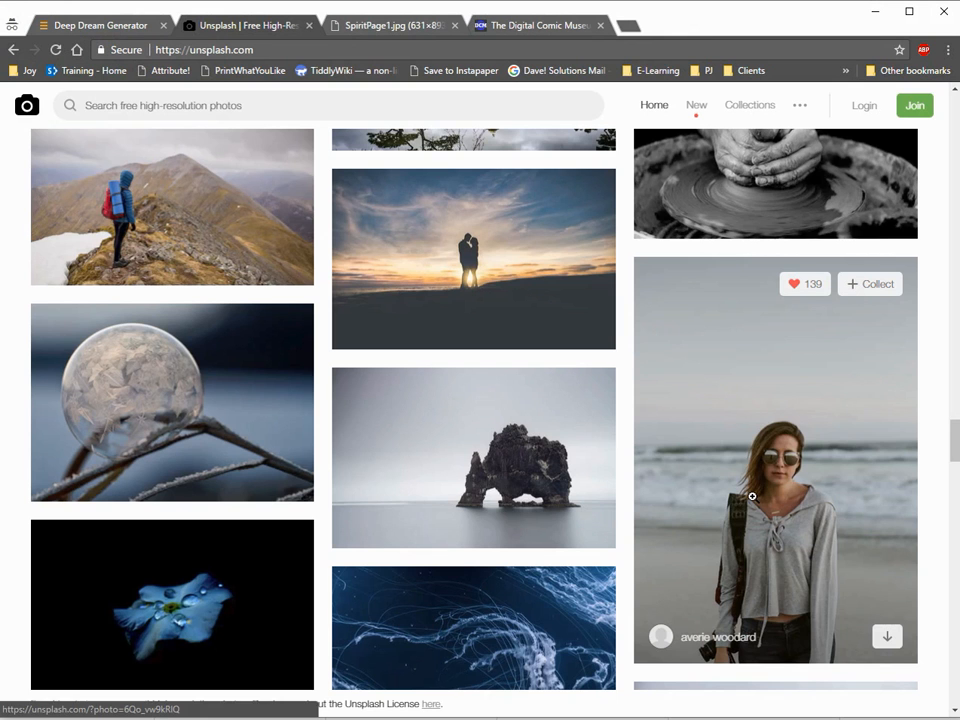
left_click(752, 496)
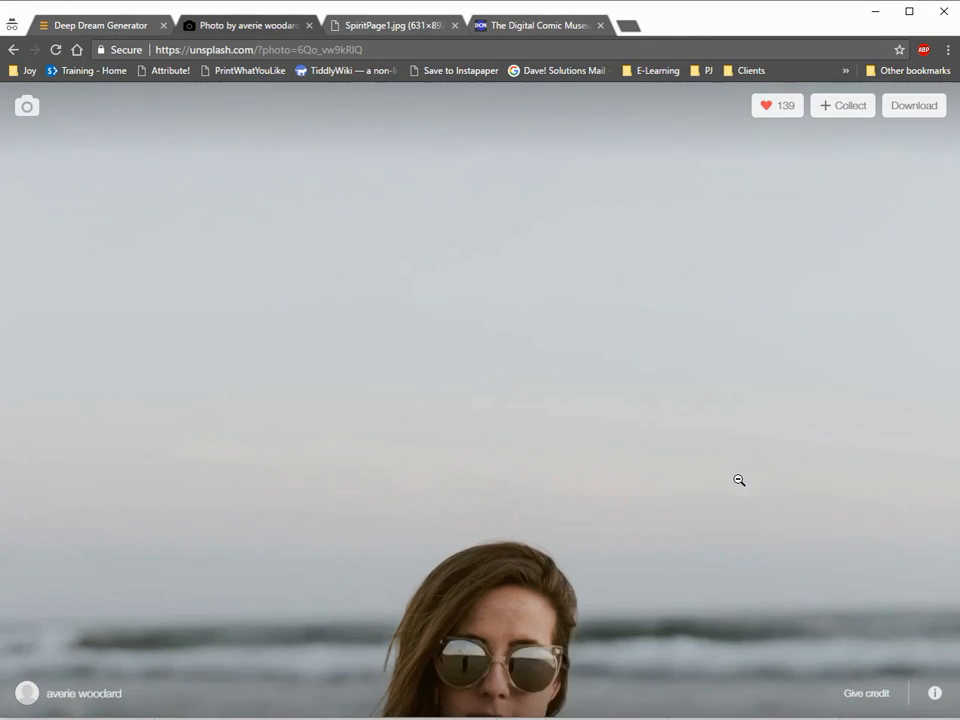
scroll("down", 3)
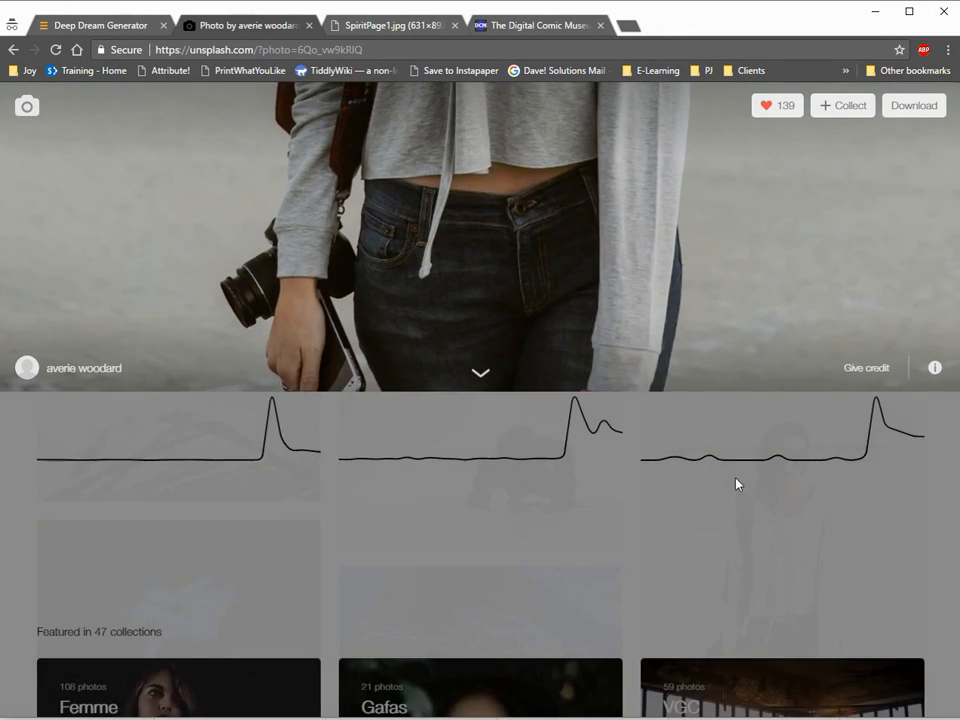
scroll("up", 3)
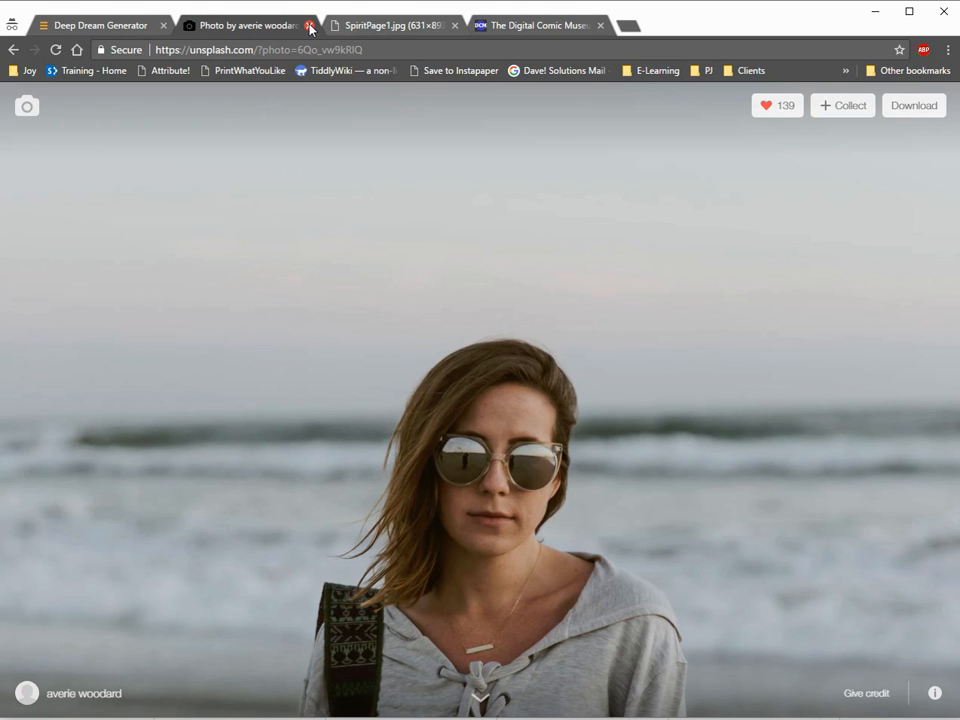
mouse_move(196, 360)
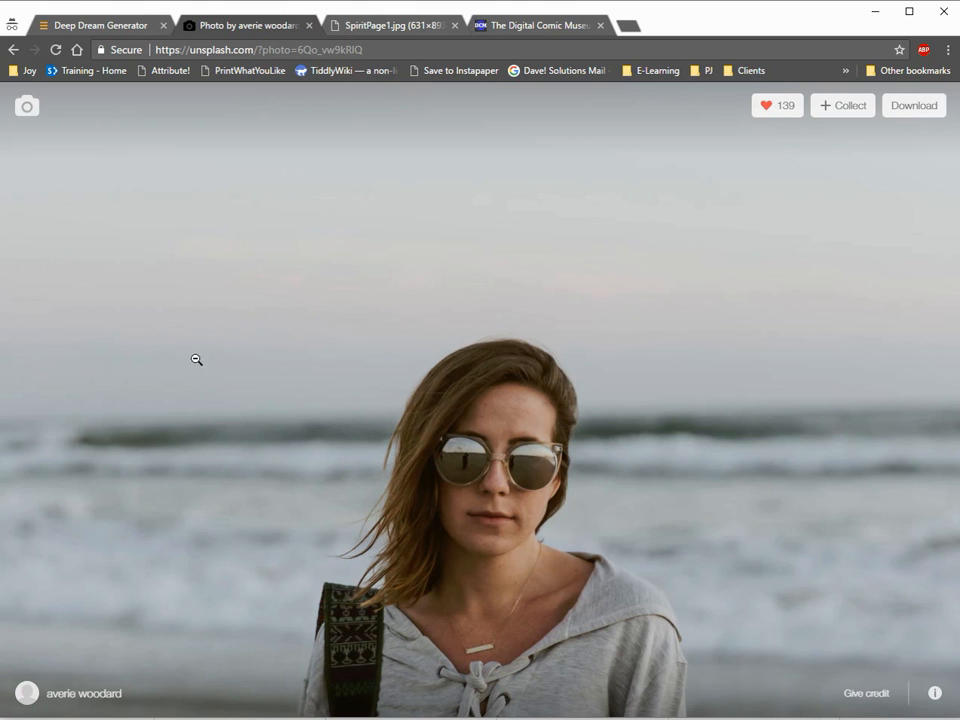
mouse_move(320, 24)
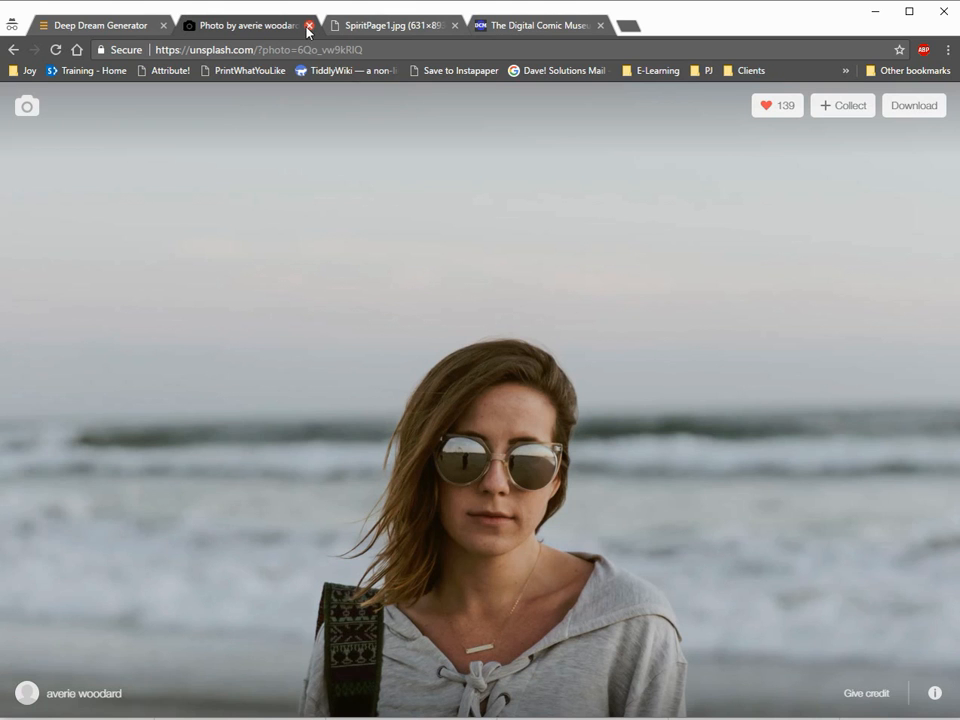
Return to the Deep Dream Generator tab with the beach photo still loaded in Deep Style
left_click(96, 24)
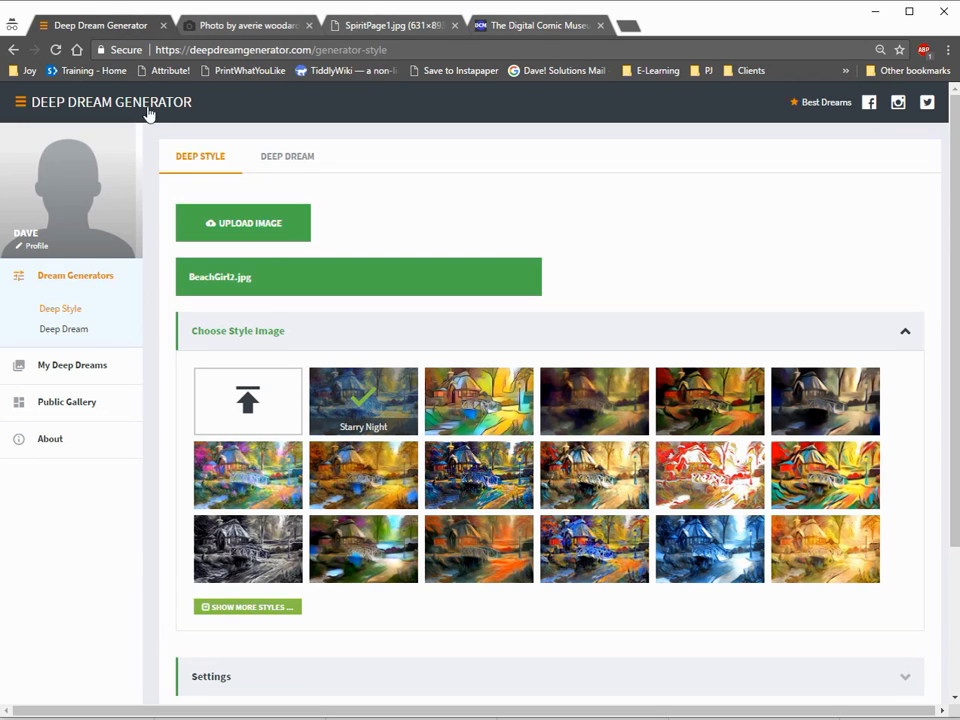
mouse_move(244, 356)
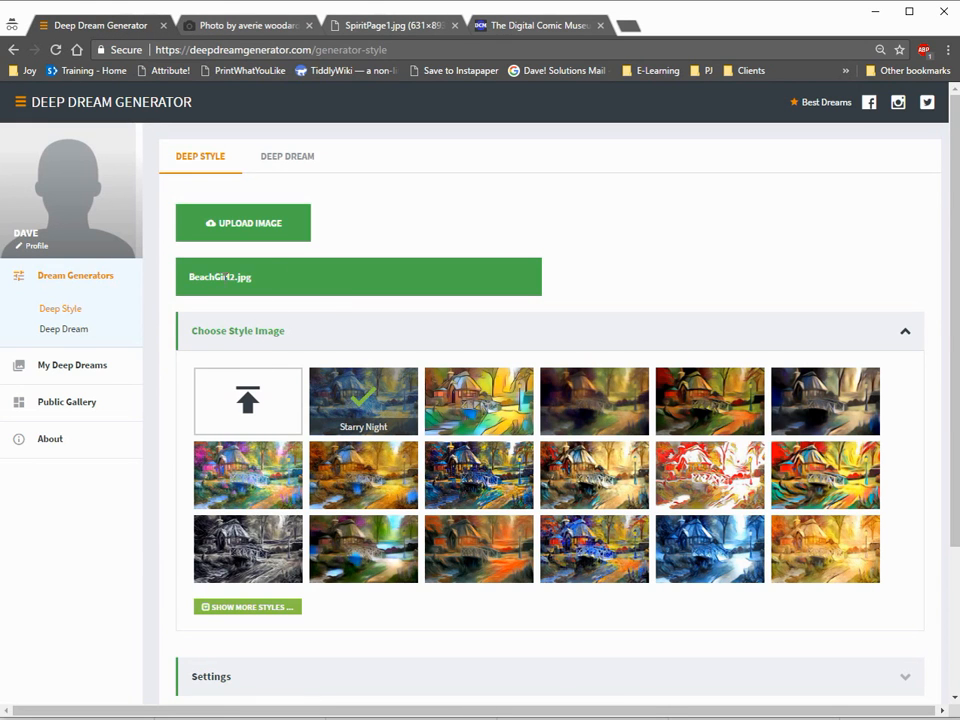
mouse_move(262, 338)
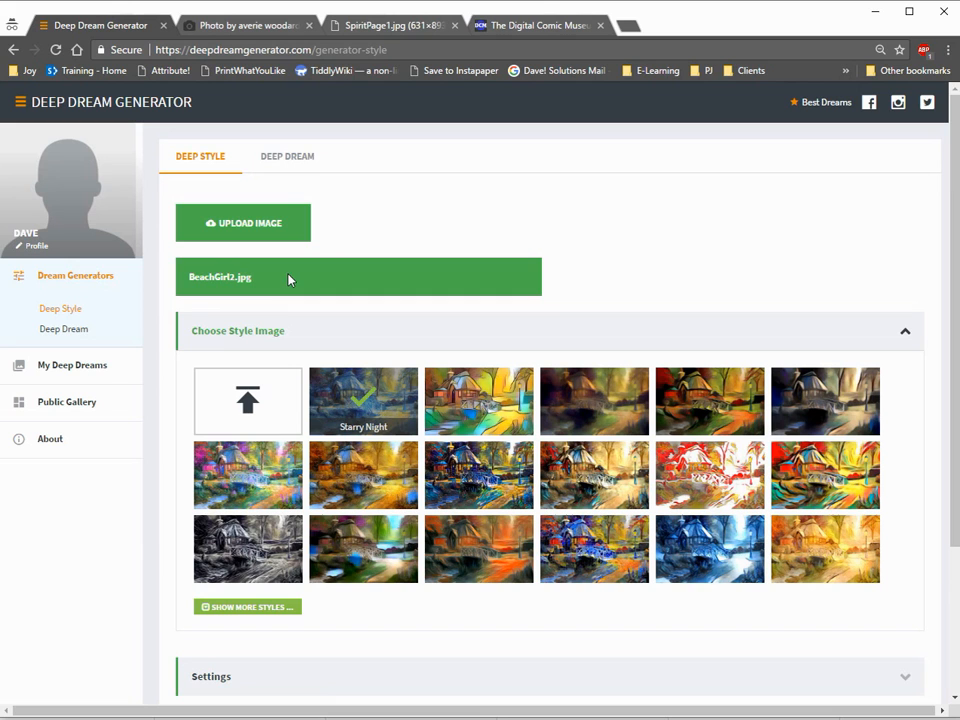
mouse_move(488, 408)
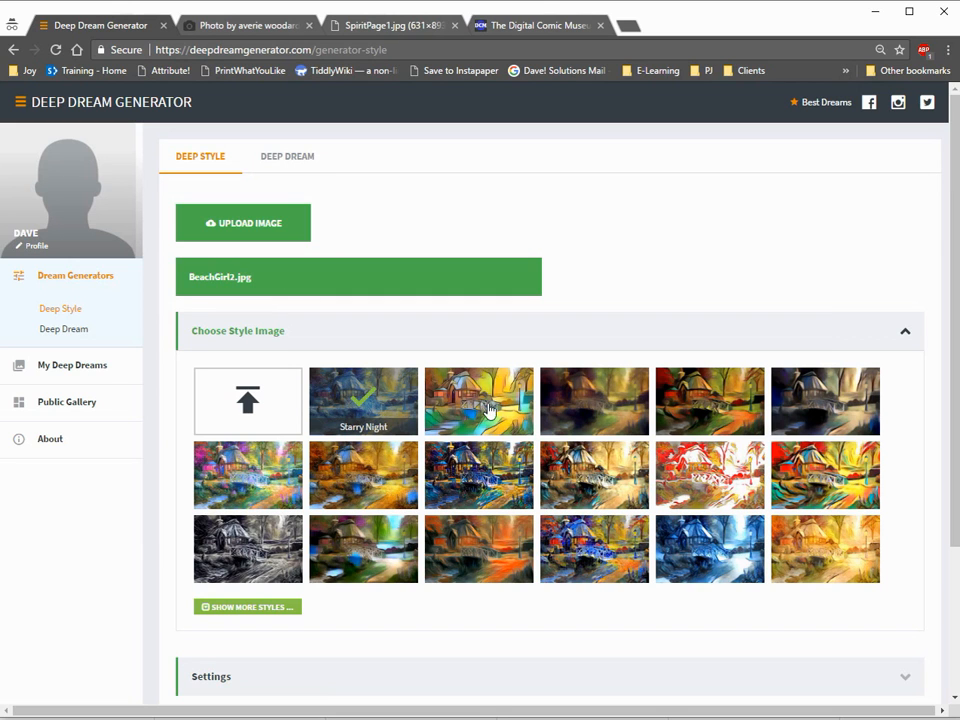
mouse_move(536, 546)
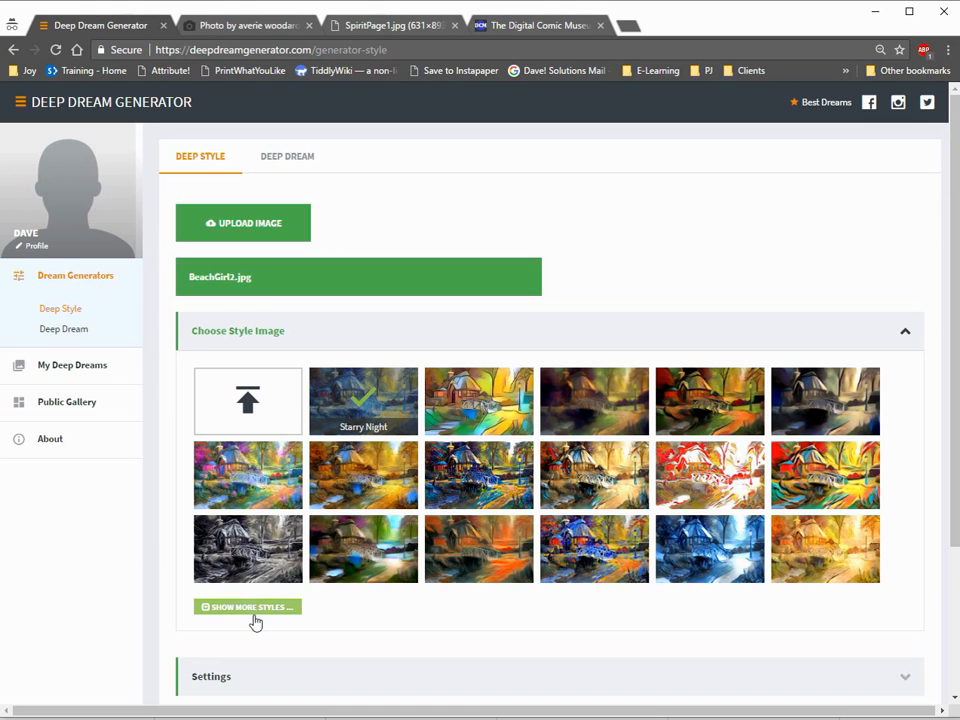
left_click(246, 608)
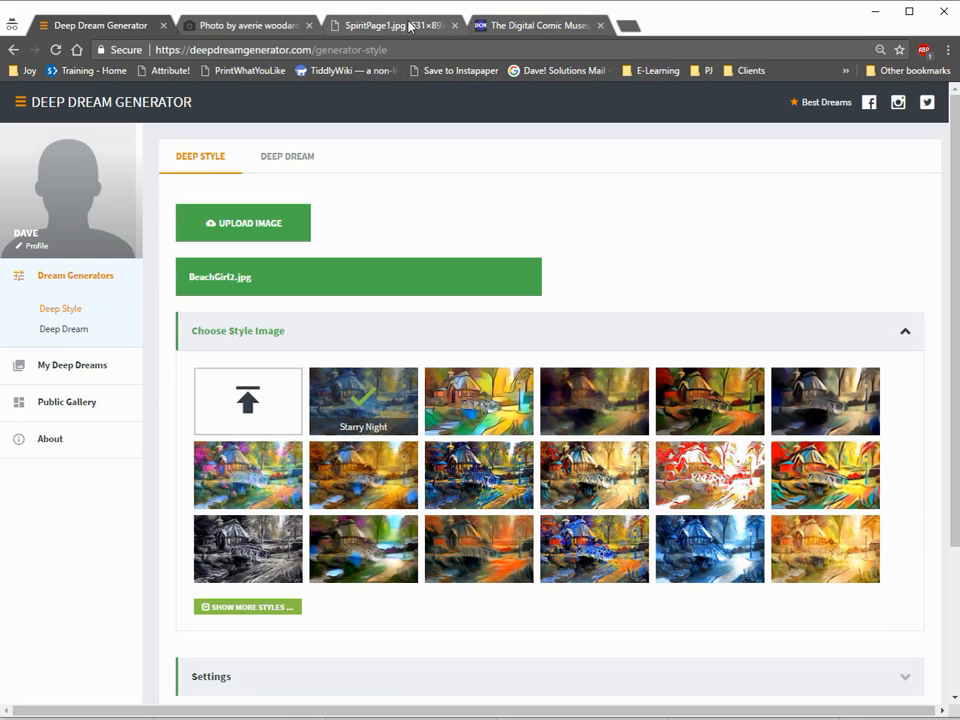
mouse_move(390, 24)
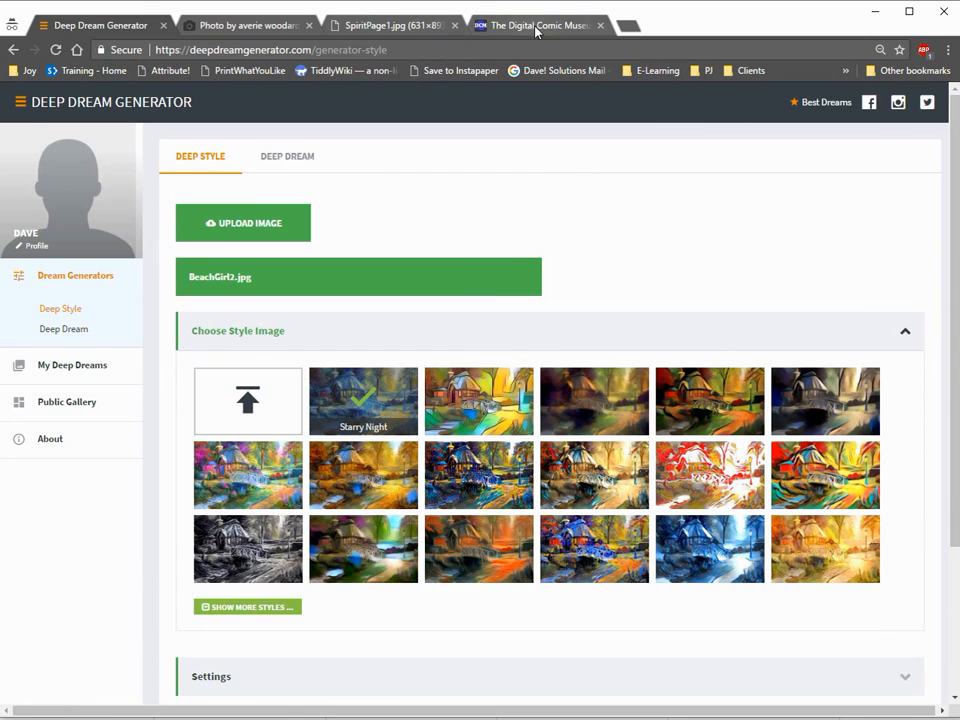
Check the Digital Comic Museum site and the saved SpiritPage1.jpg, then come back to the generator
left_click(538, 24)
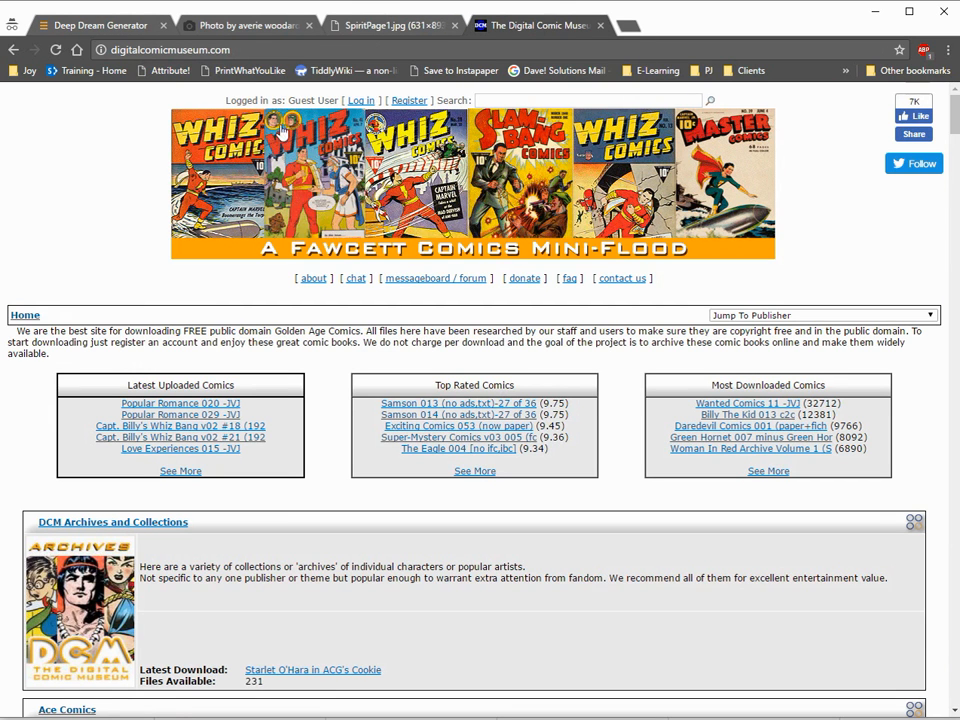
left_click(390, 24)
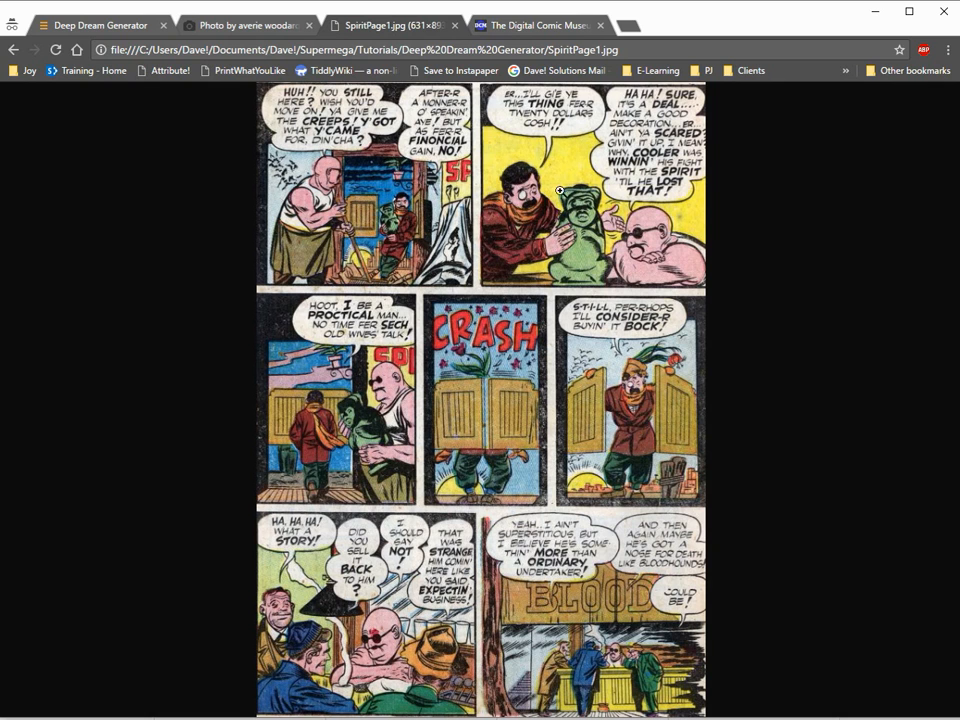
mouse_move(318, 442)
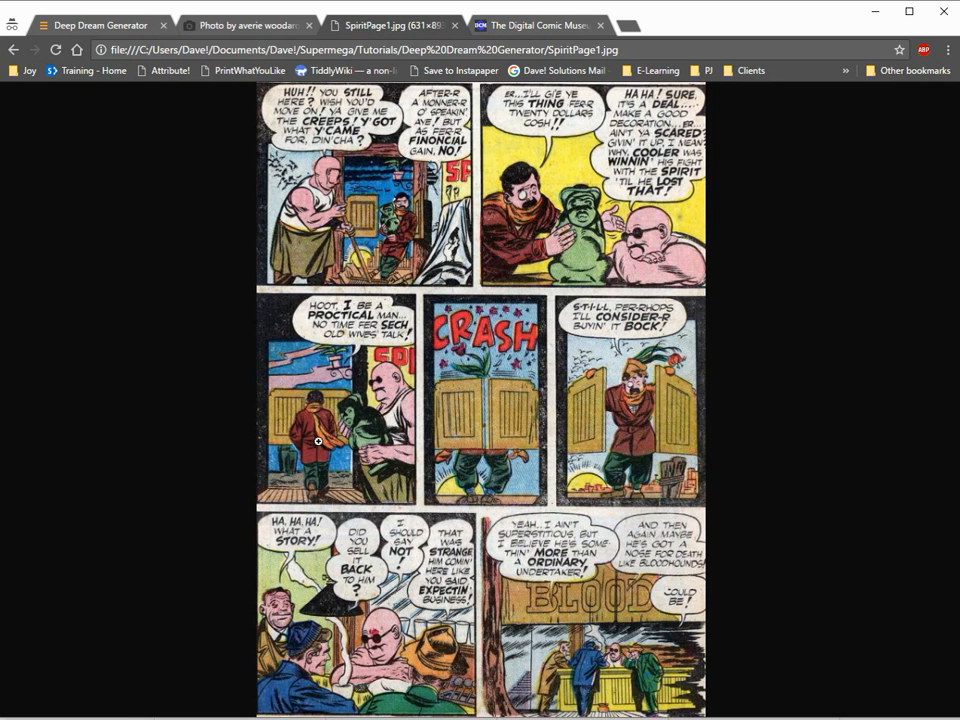
mouse_move(300, 70)
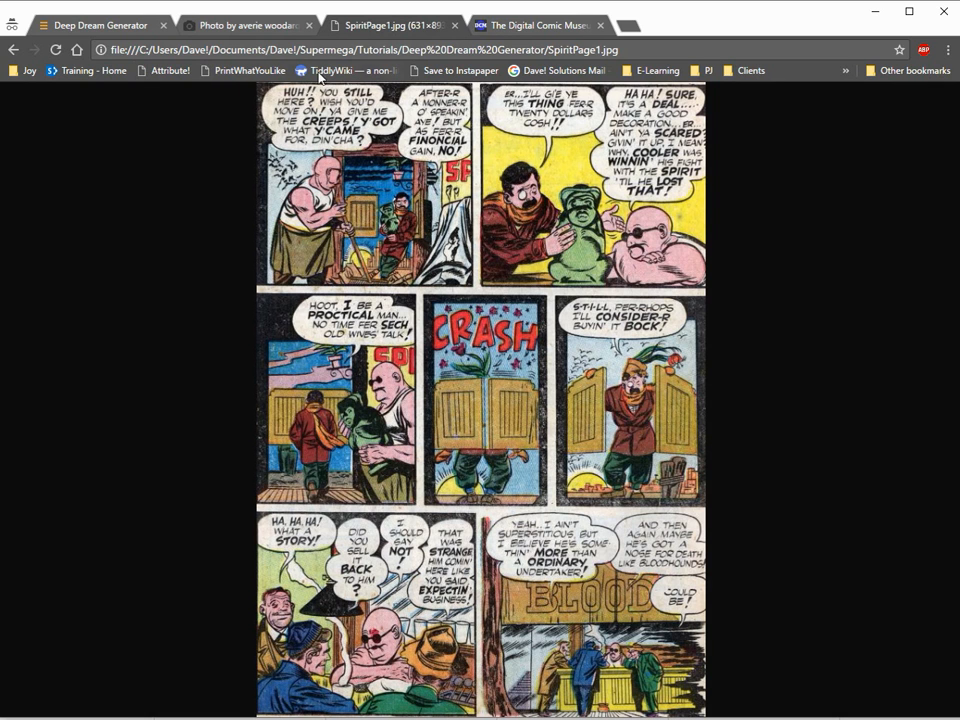
left_click(96, 24)
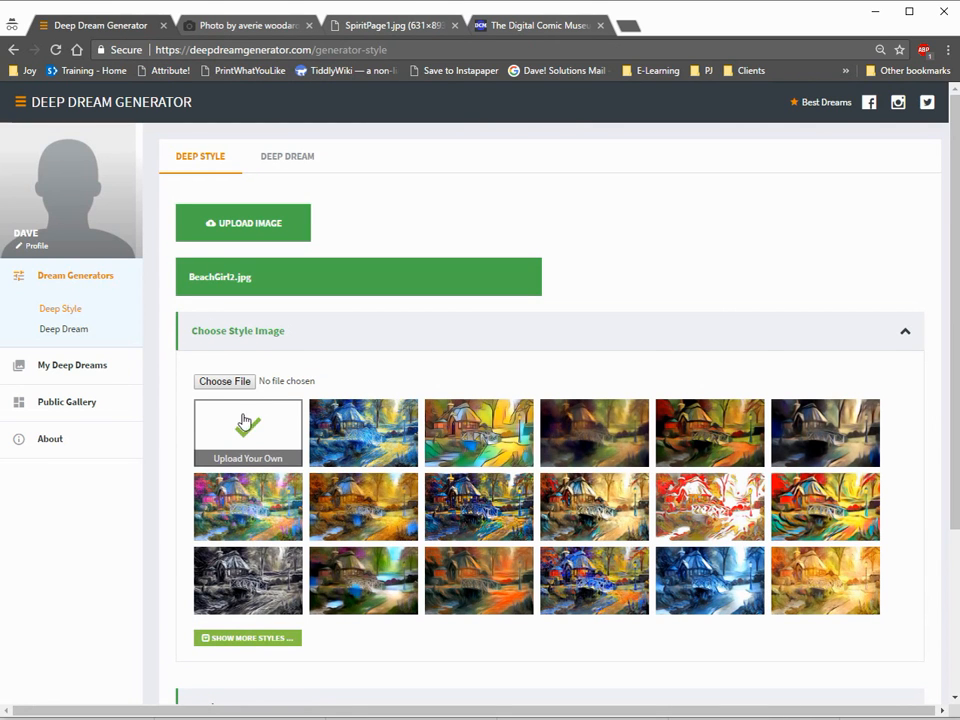
mouse_move(224, 380)
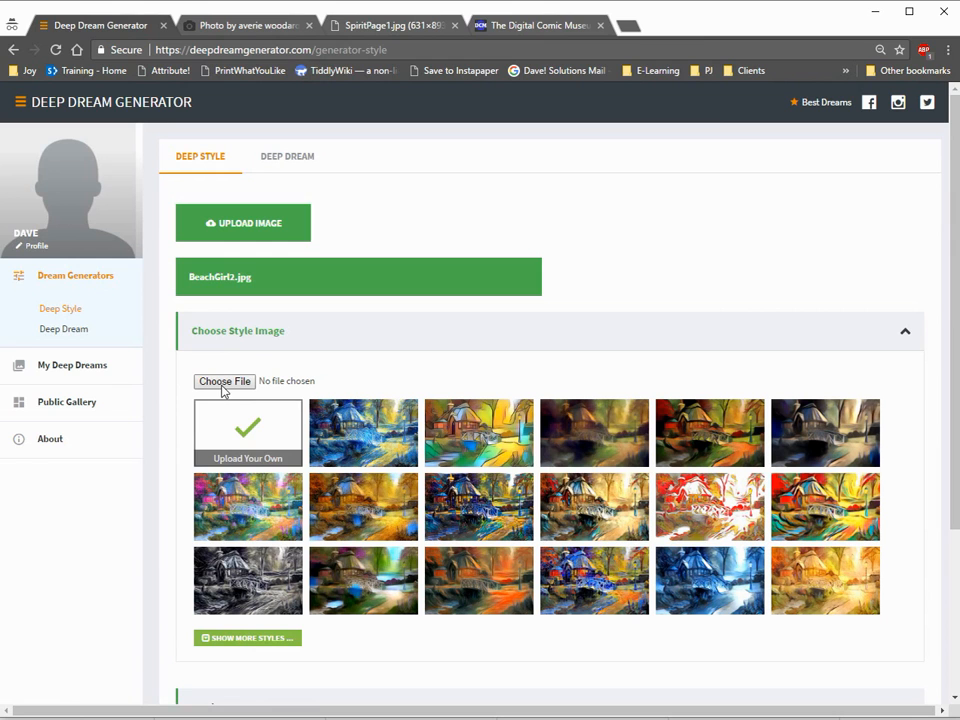
Choose SpiritPage1.jpg as the custom style image for the beach-girl base photo
left_click(224, 380)
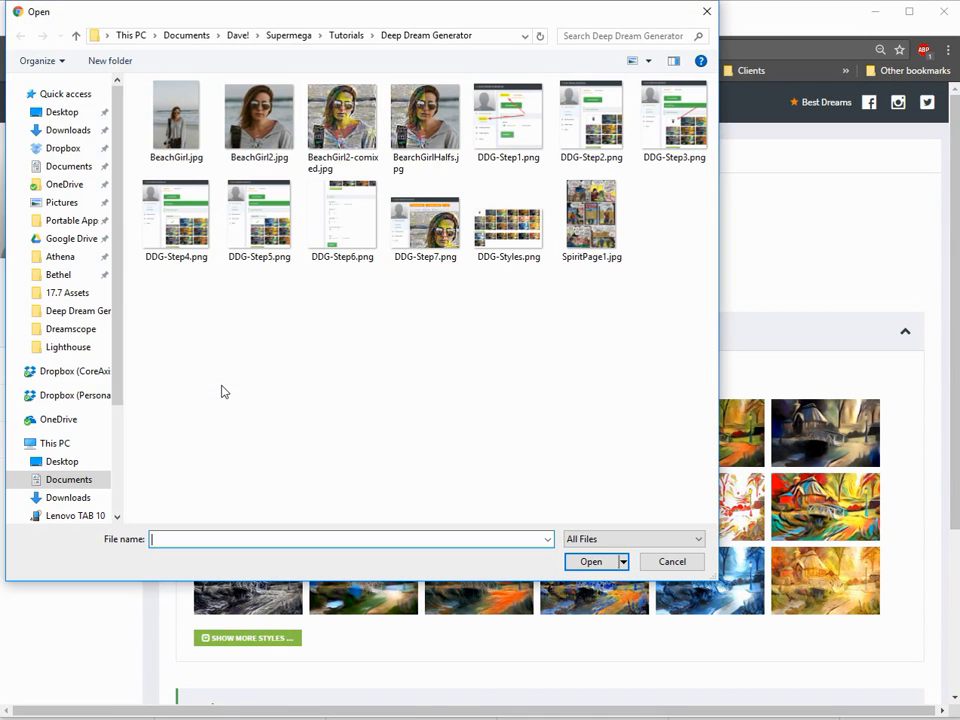
left_click(592, 212)
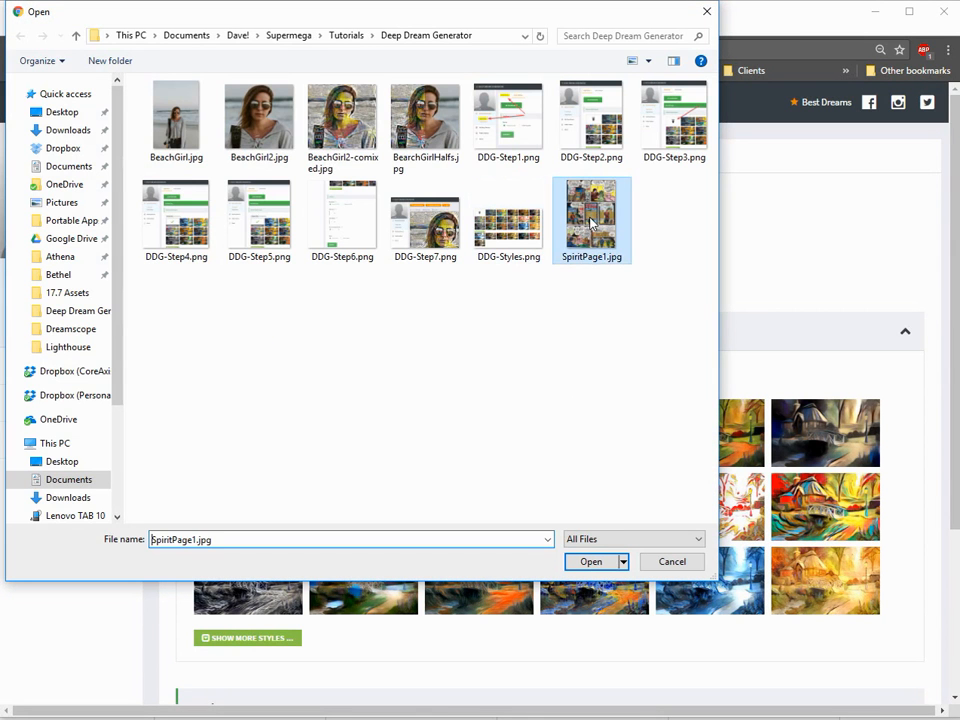
left_click(588, 560)
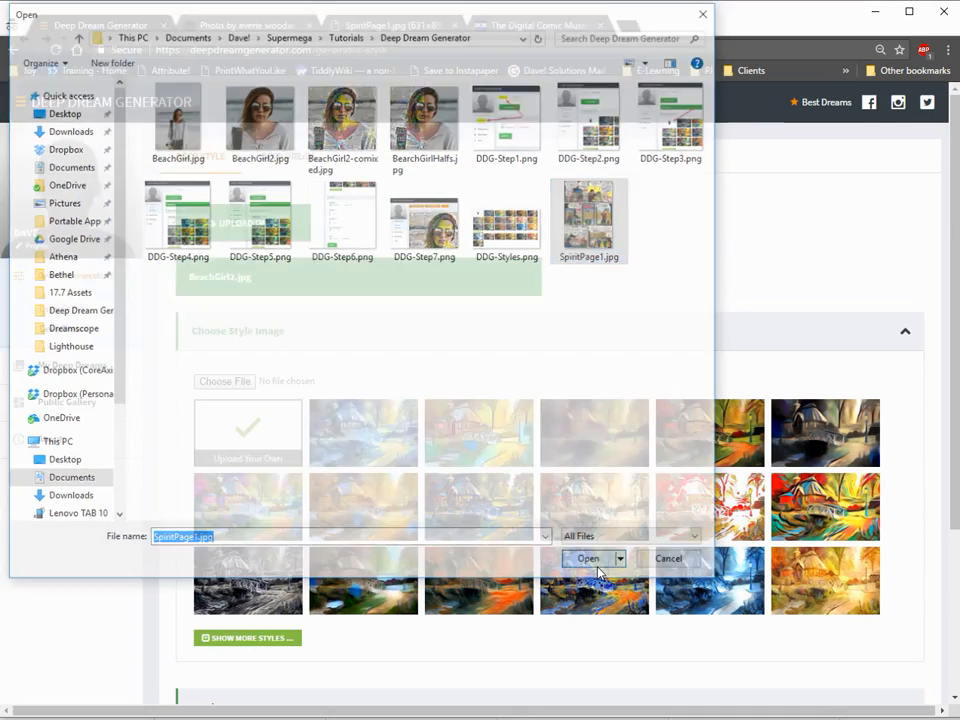
left_click(588, 558)
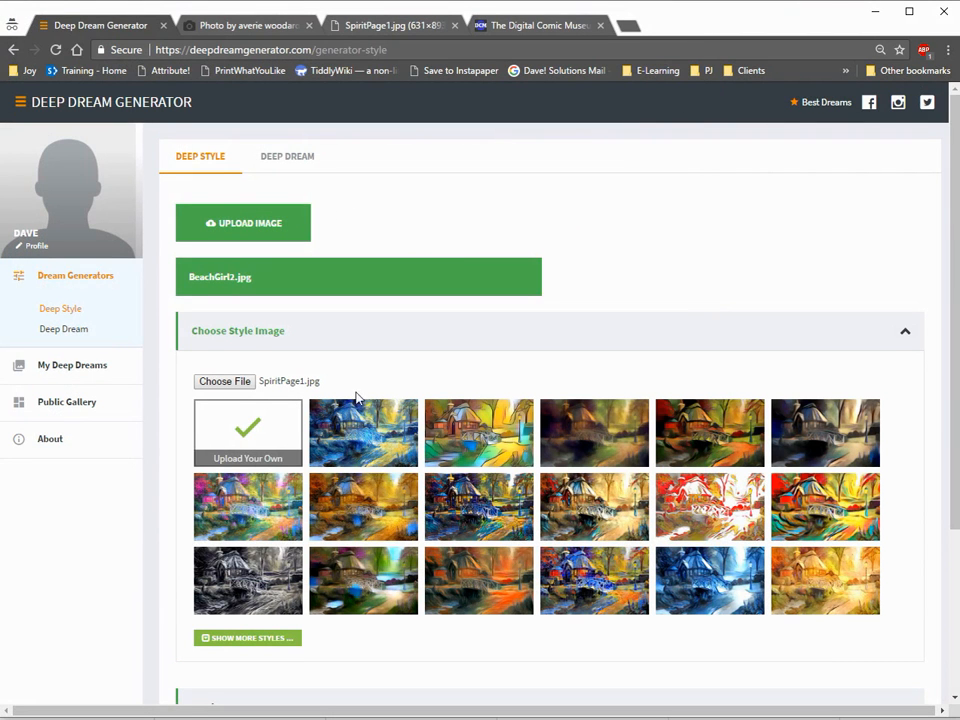
scroll("down", 3)
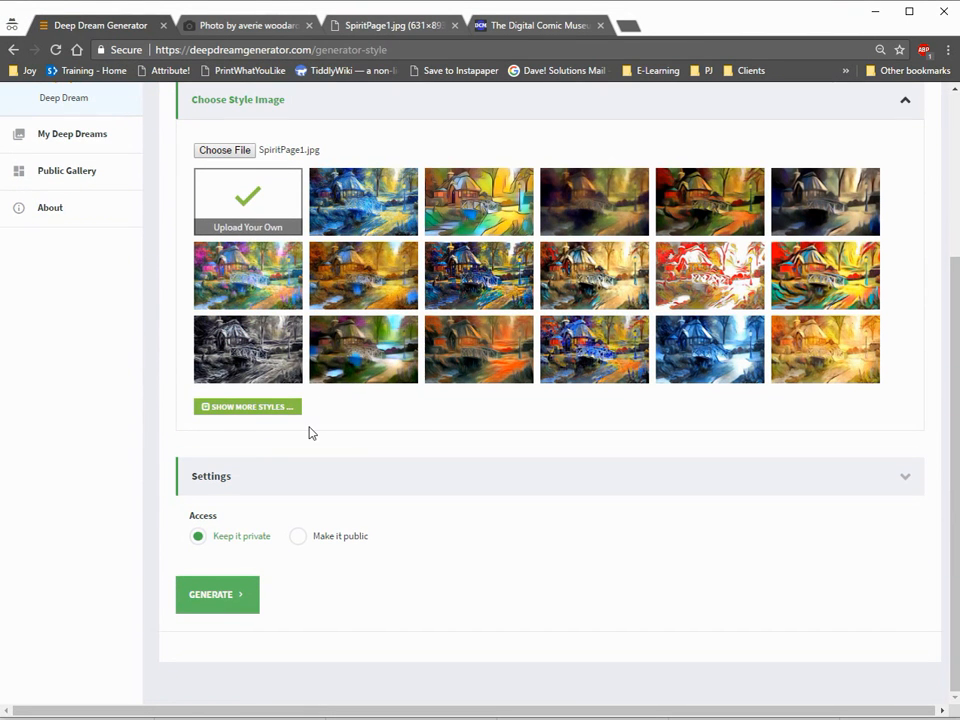
mouse_move(260, 452)
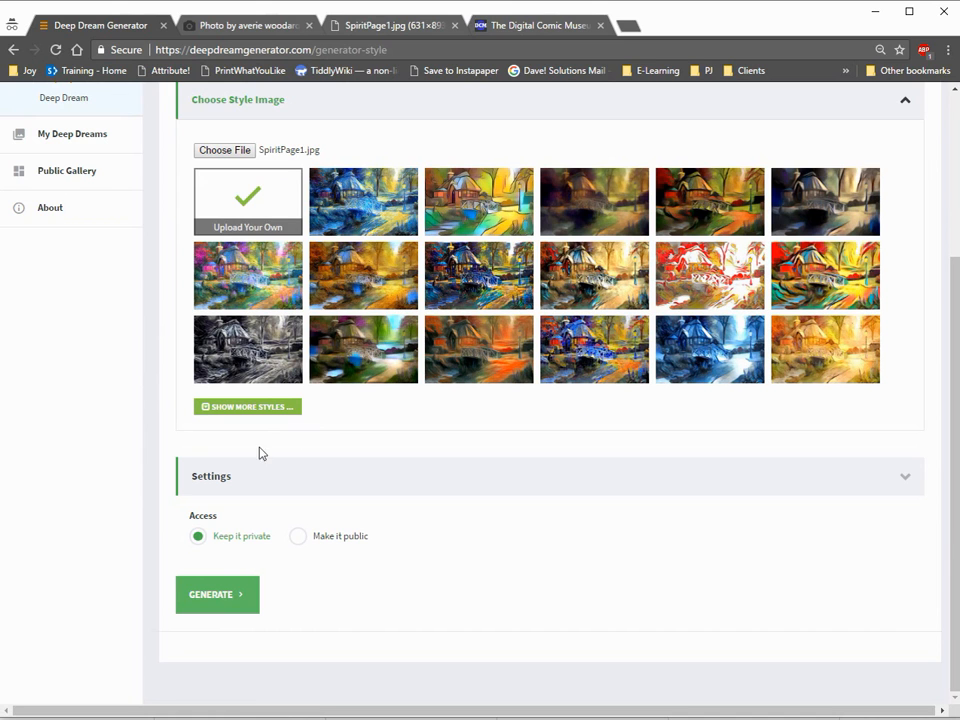
Expand the Settings panel and set resolution to Medium (1.6 MP)
left_click(210, 476)
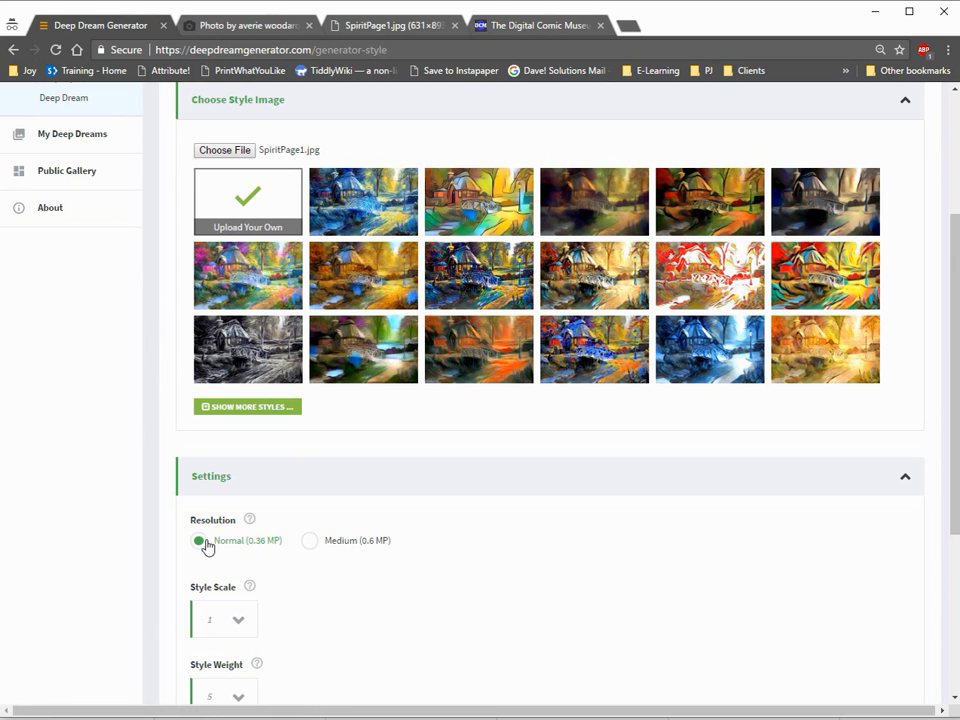
left_click(308, 540)
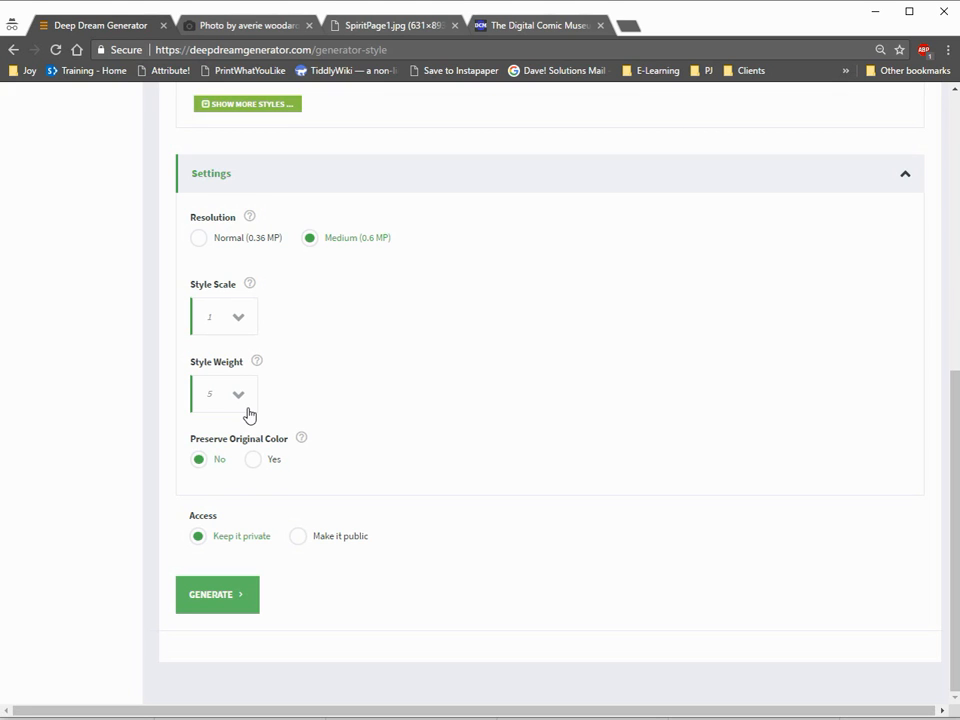
mouse_move(240, 552)
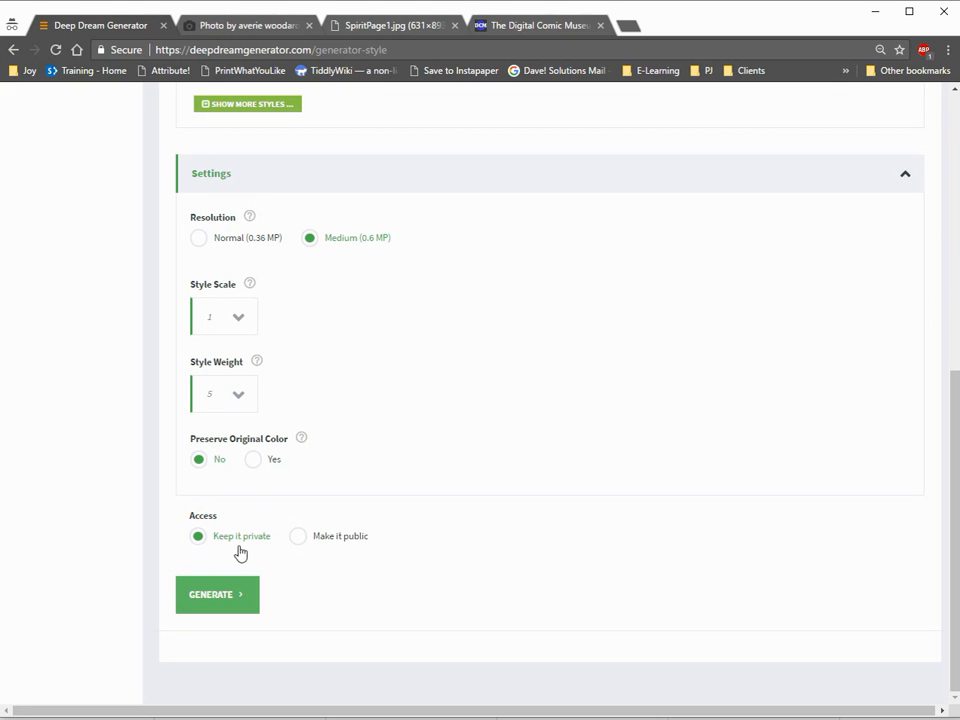
mouse_move(332, 554)
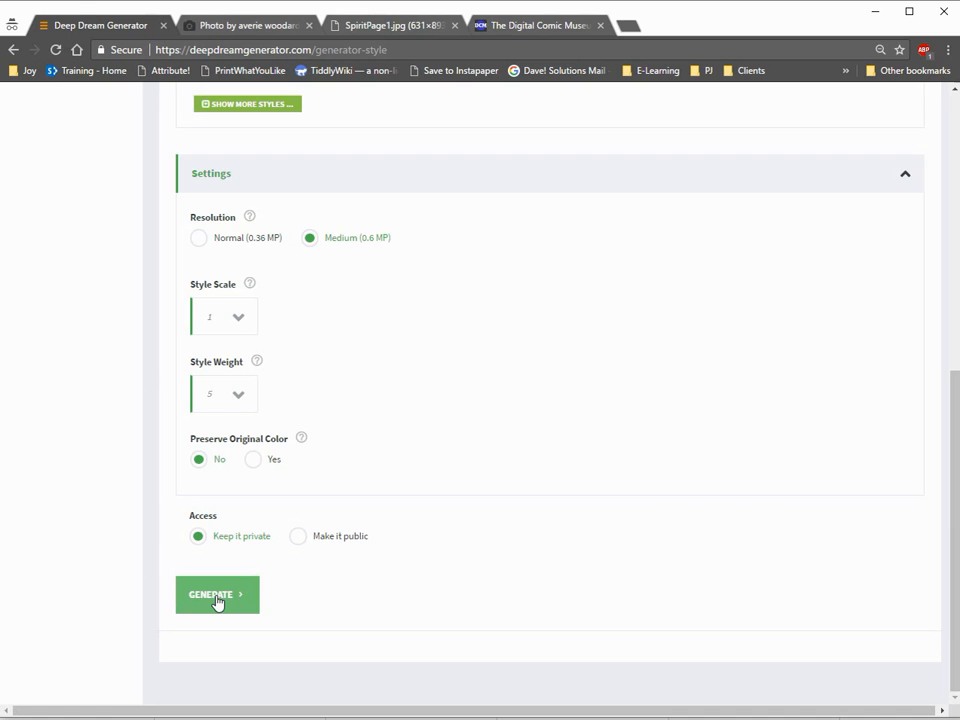
Generate the styled dream and browse the My Deep Dreams gallery
left_click(216, 592)
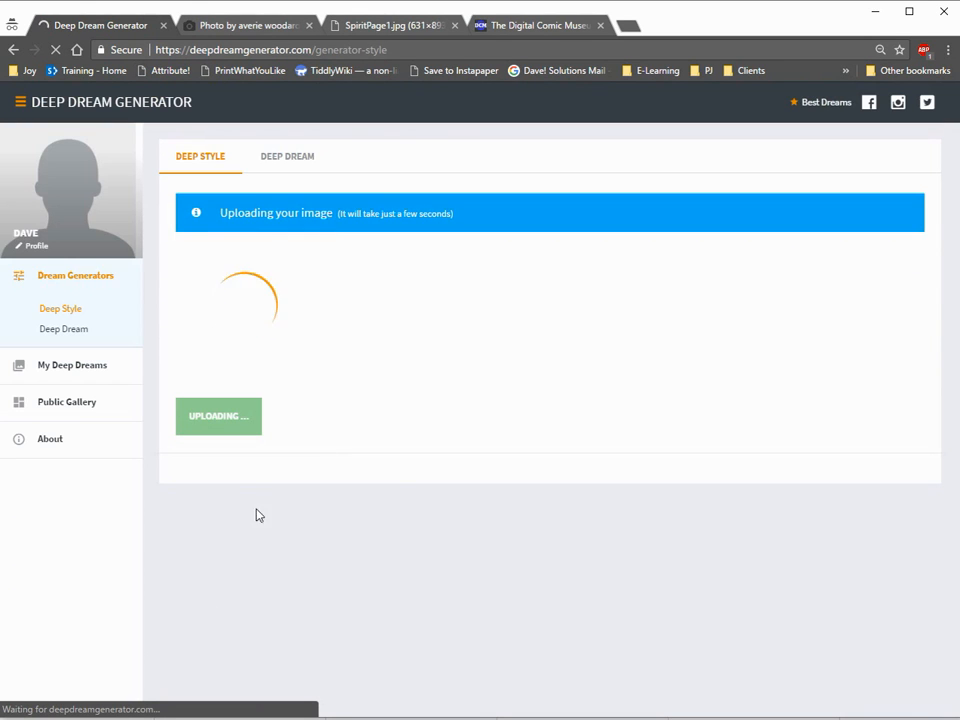
mouse_move(292, 476)
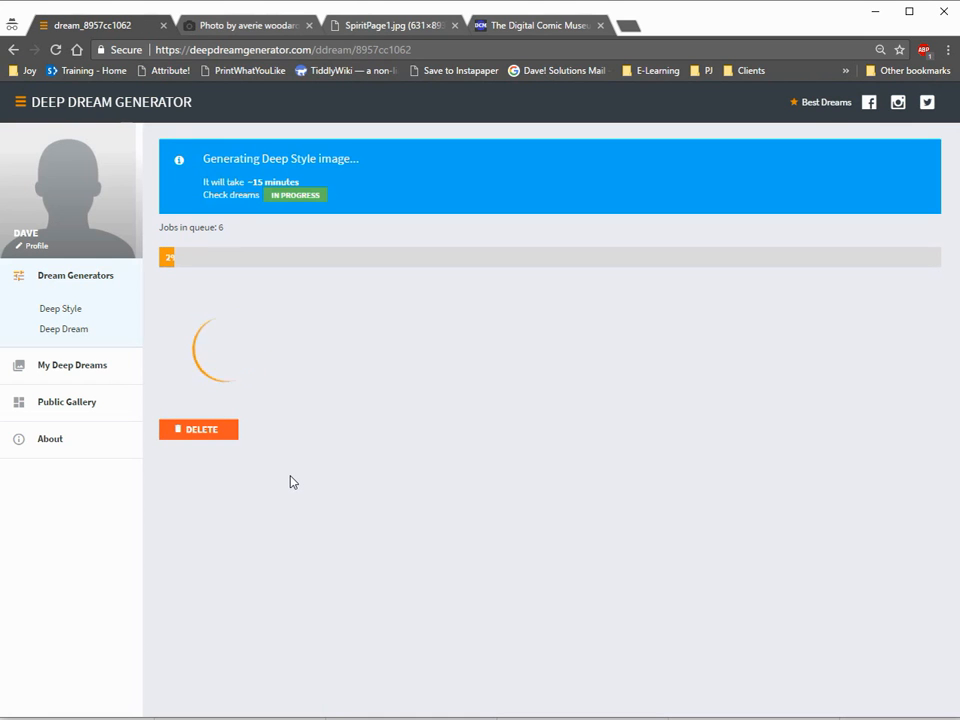
mouse_move(80, 400)
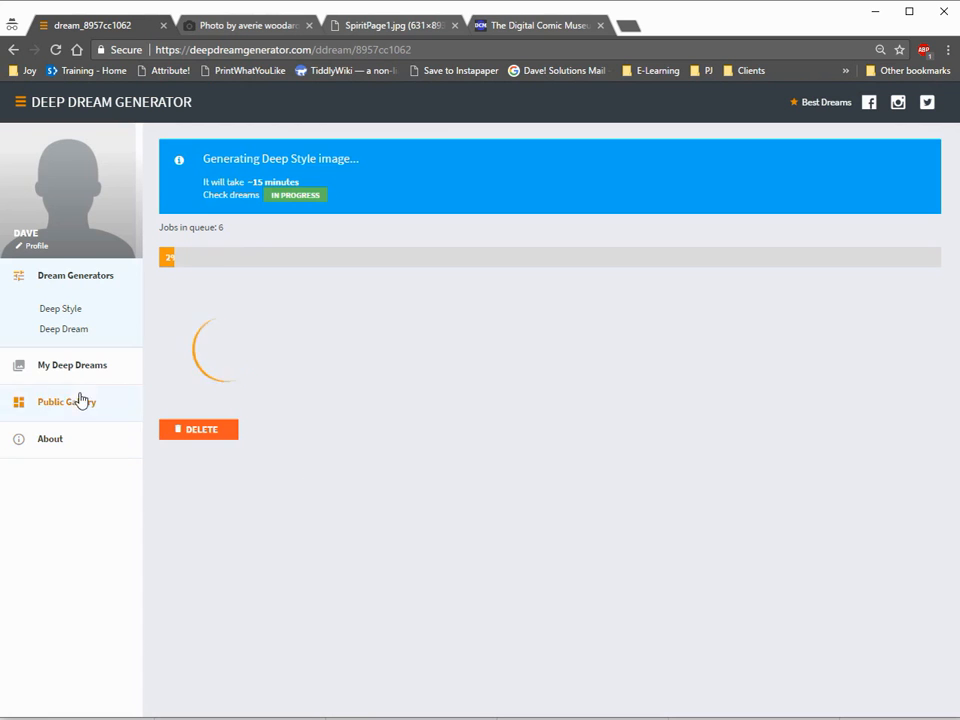
left_click(72, 364)
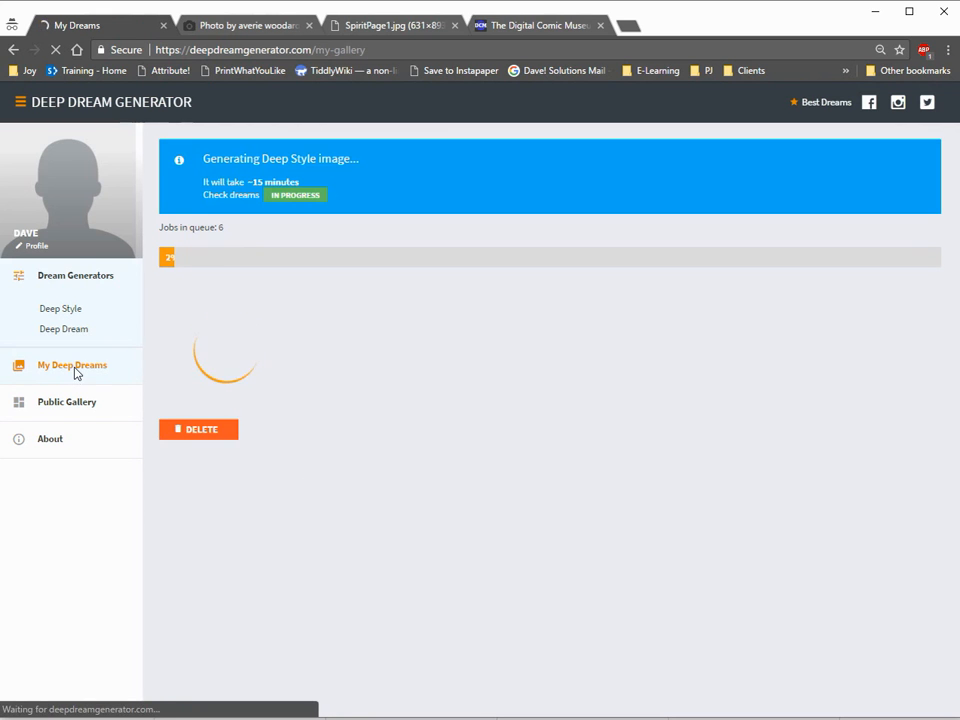
scroll("down", 3)
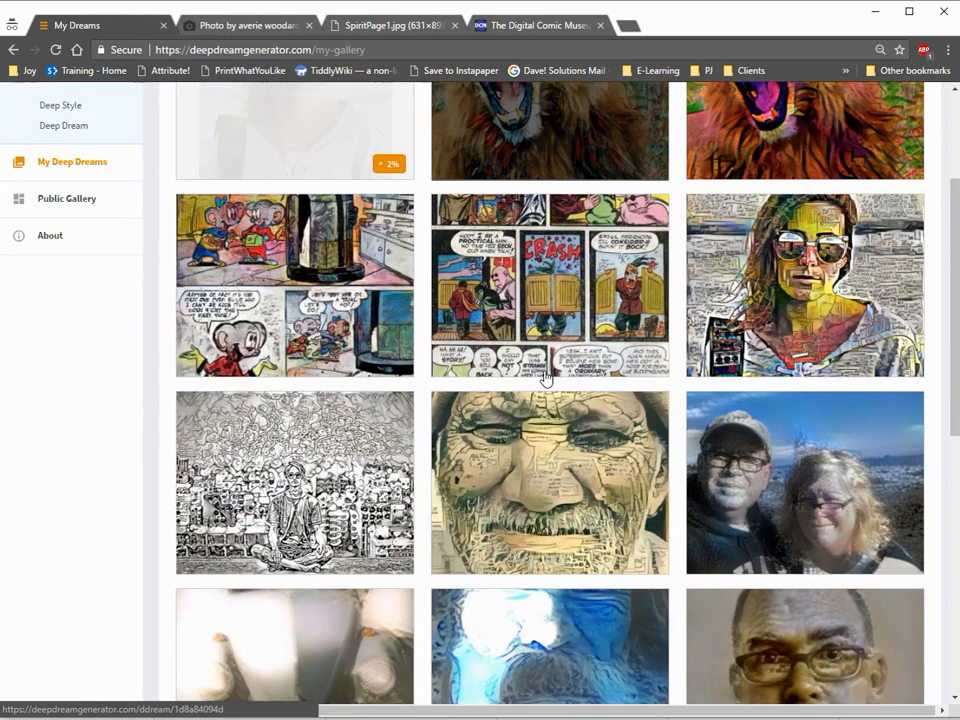
Open the finished sunglasses-girl dream from the gallery
left_click(548, 286)
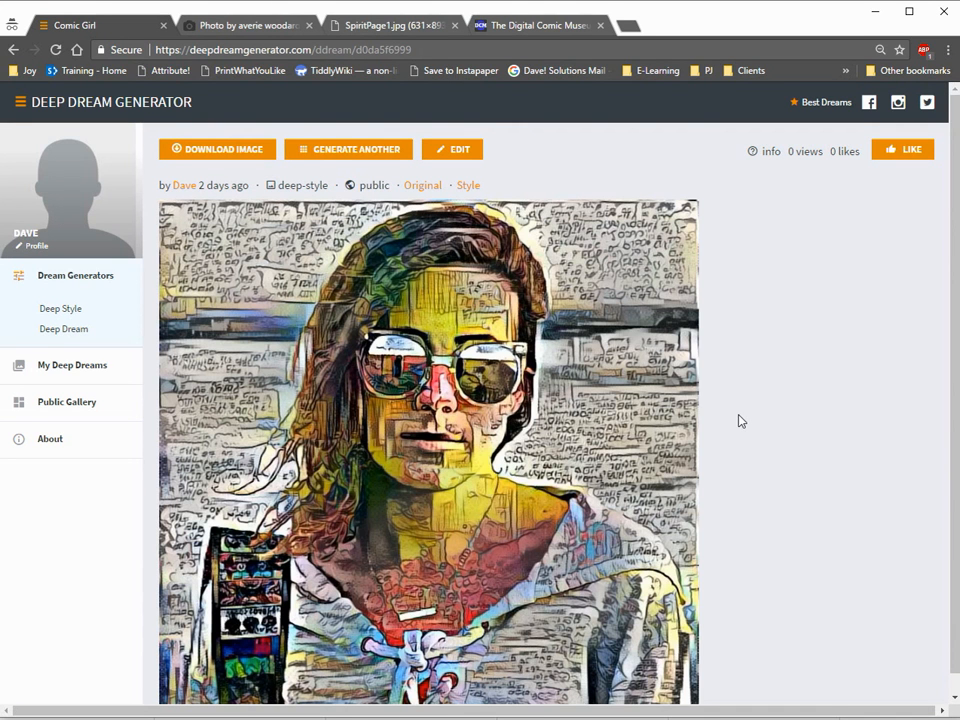
mouse_move(712, 432)
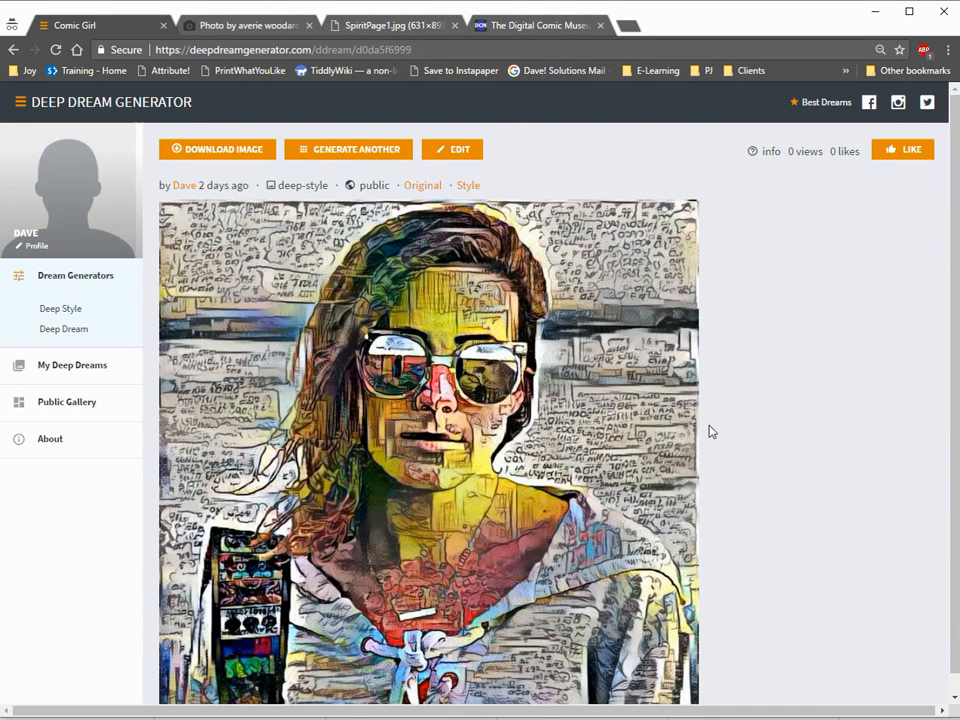
mouse_move(244, 26)
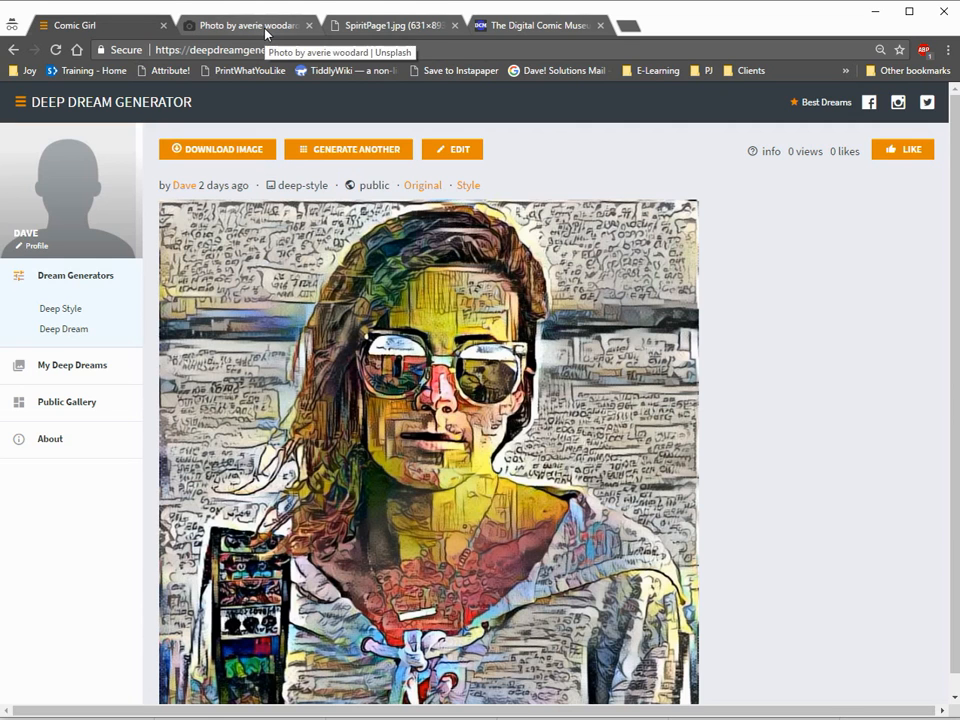
left_click(240, 22)
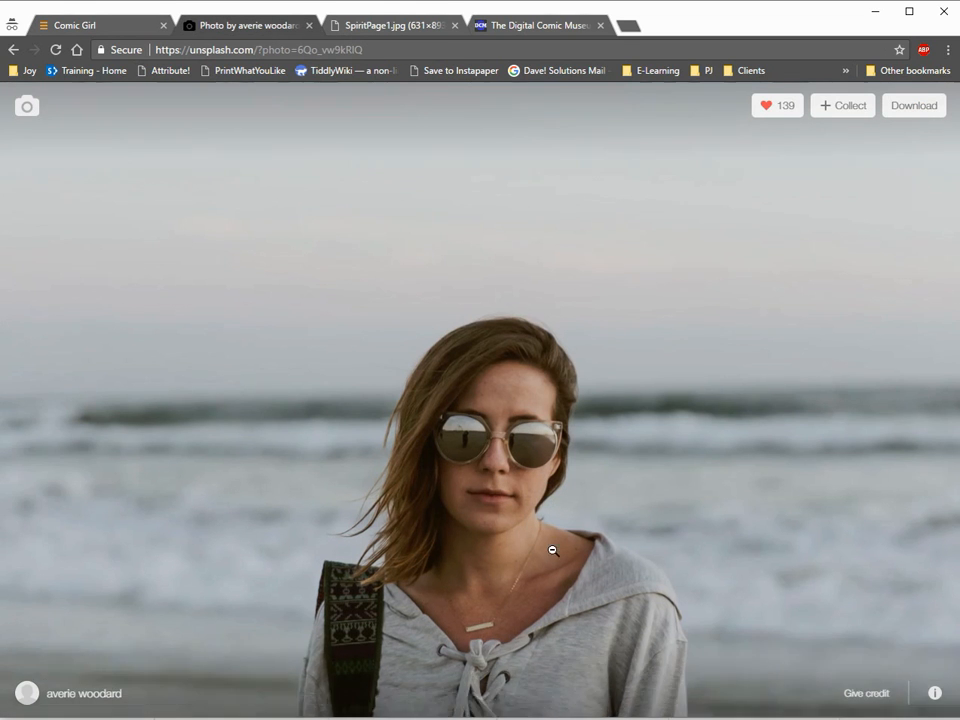
scroll("down", 3)
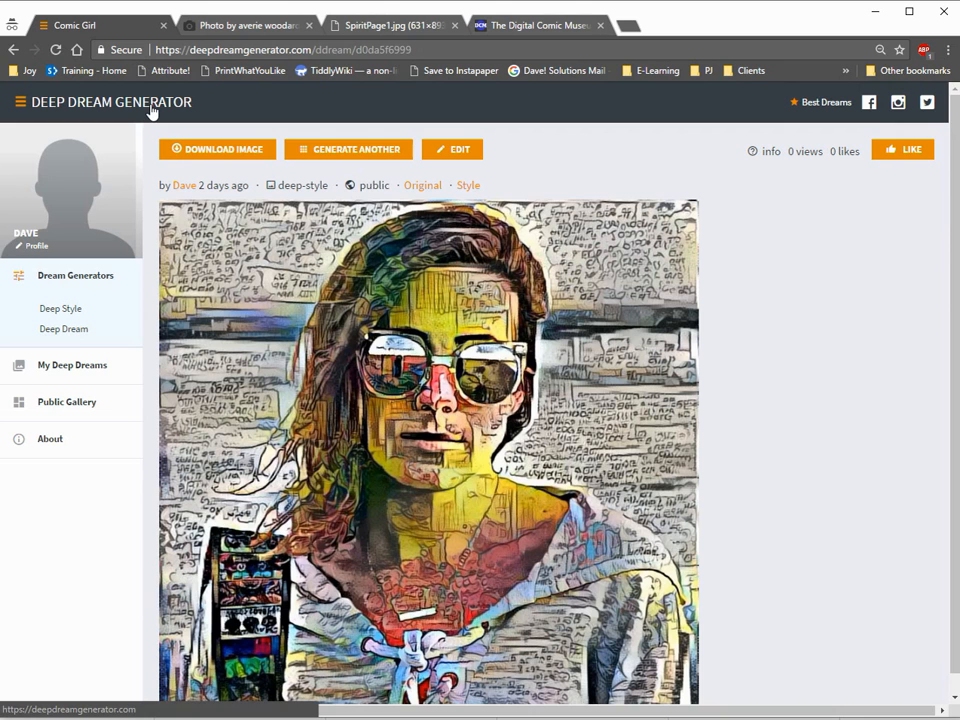
mouse_move(204, 272)
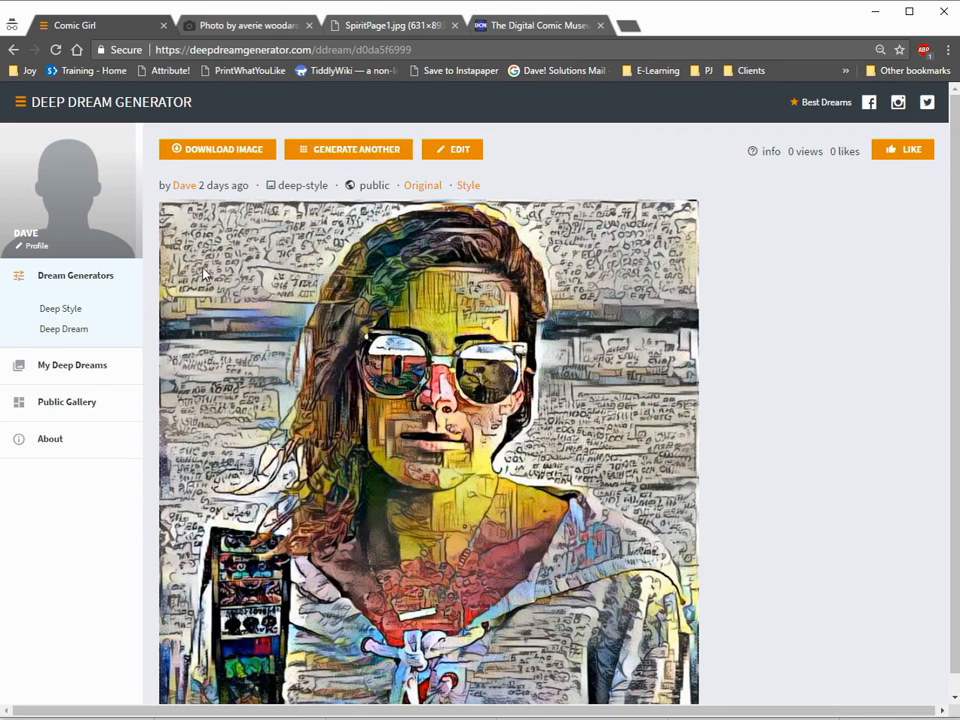
mouse_move(632, 280)
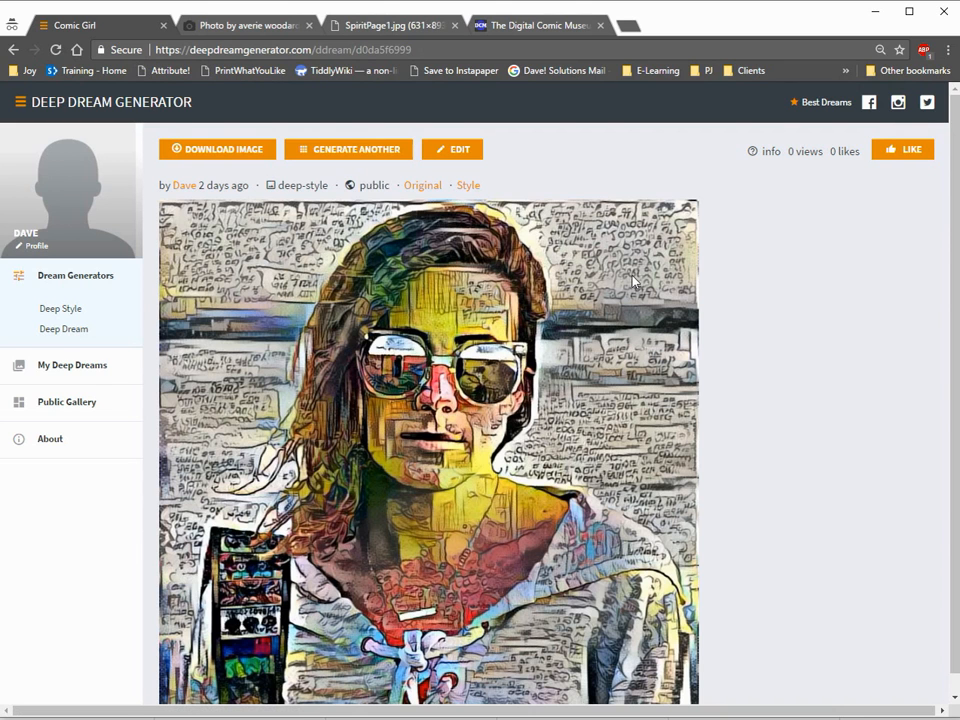
mouse_move(644, 400)
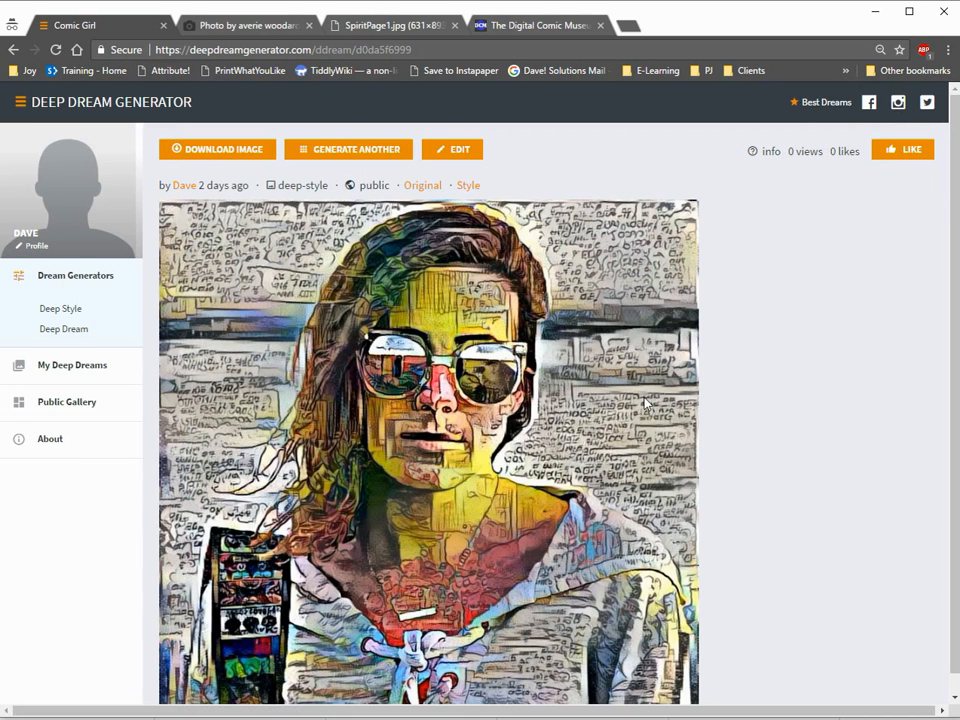
scroll("down", 3)
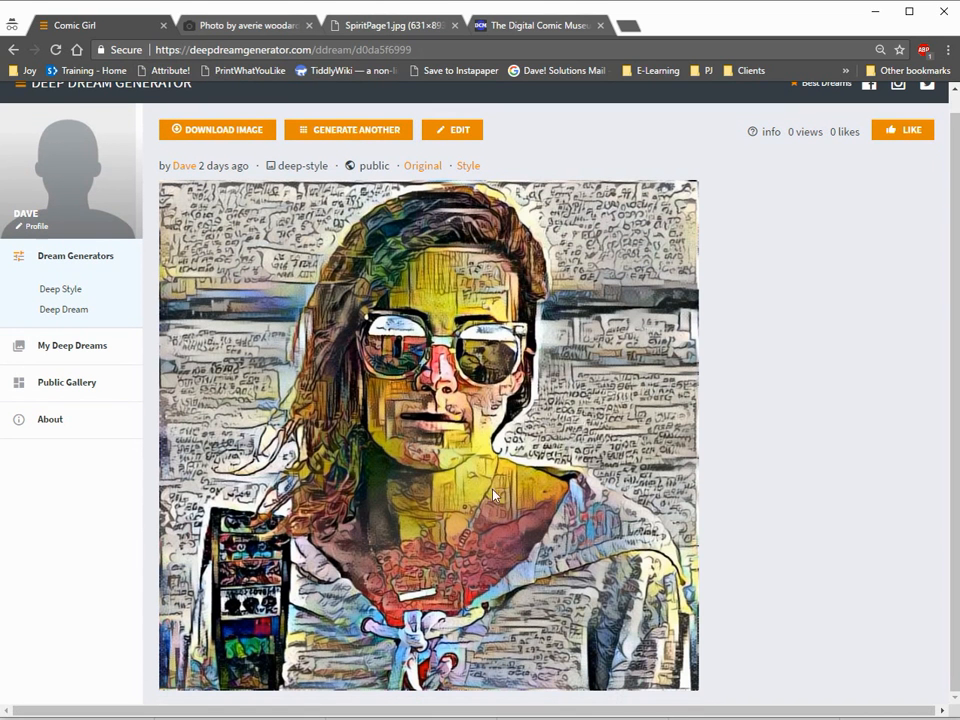
left_click(544, 24)
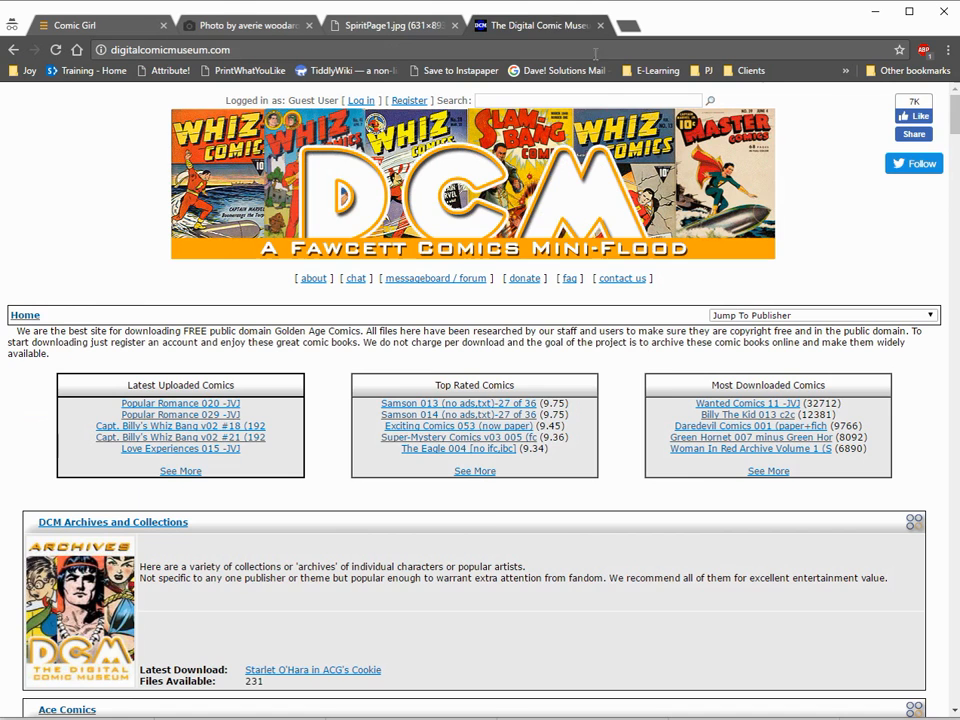
left_click(384, 20)
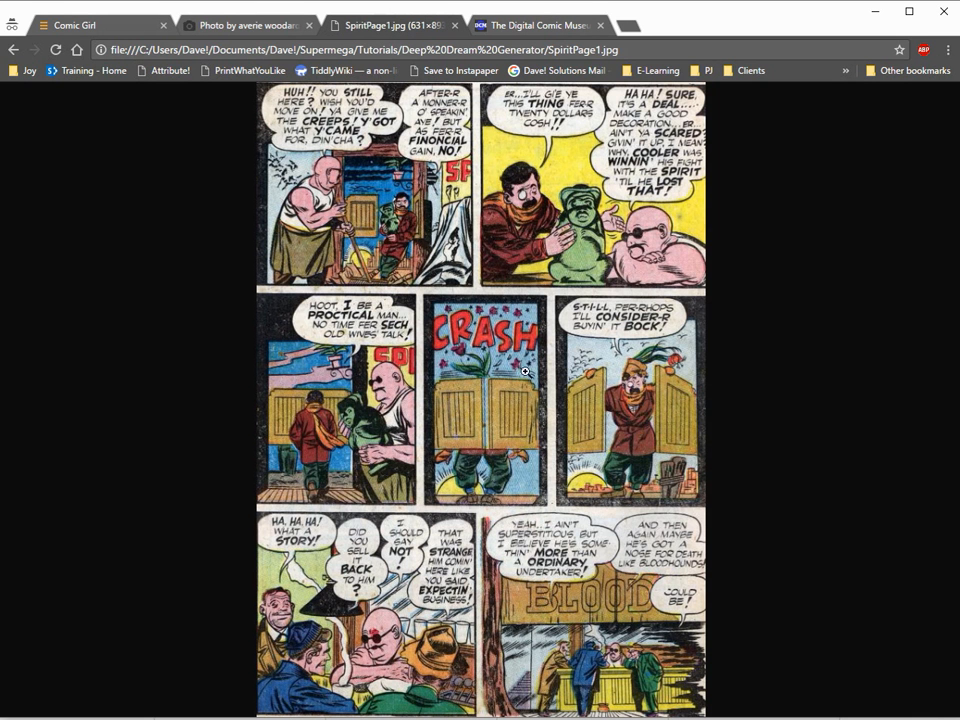
mouse_move(310, 710)
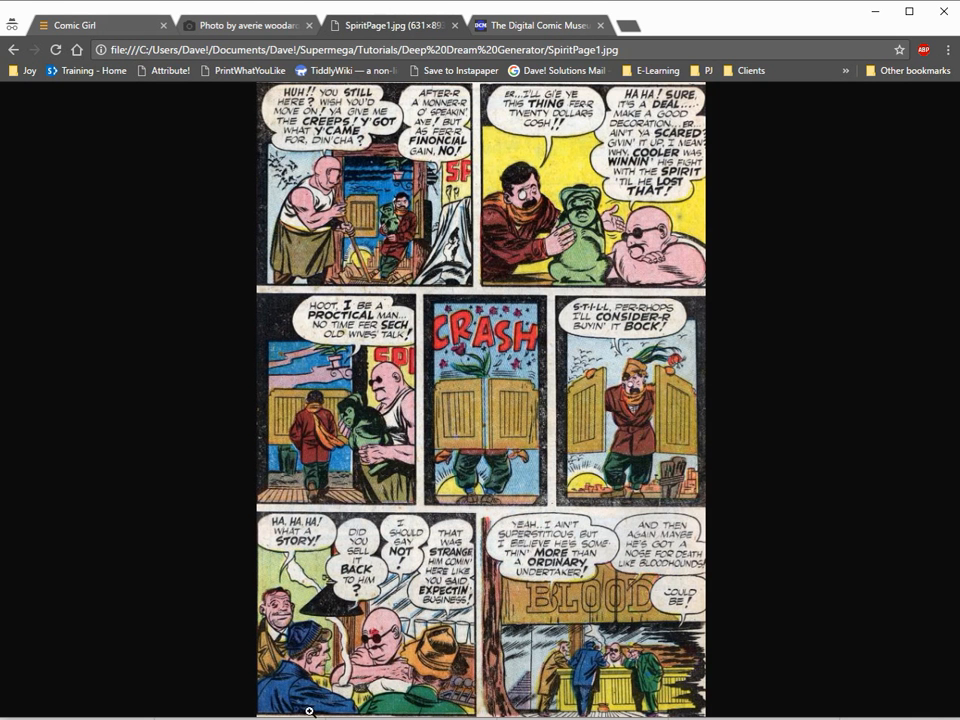
mouse_move(348, 668)
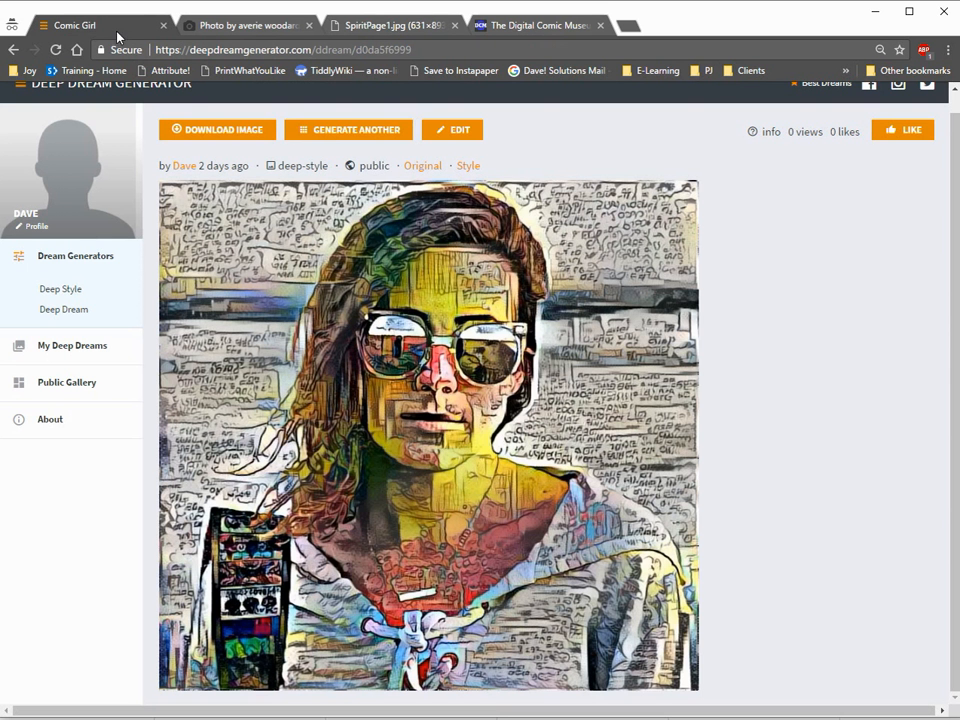
mouse_move(512, 228)
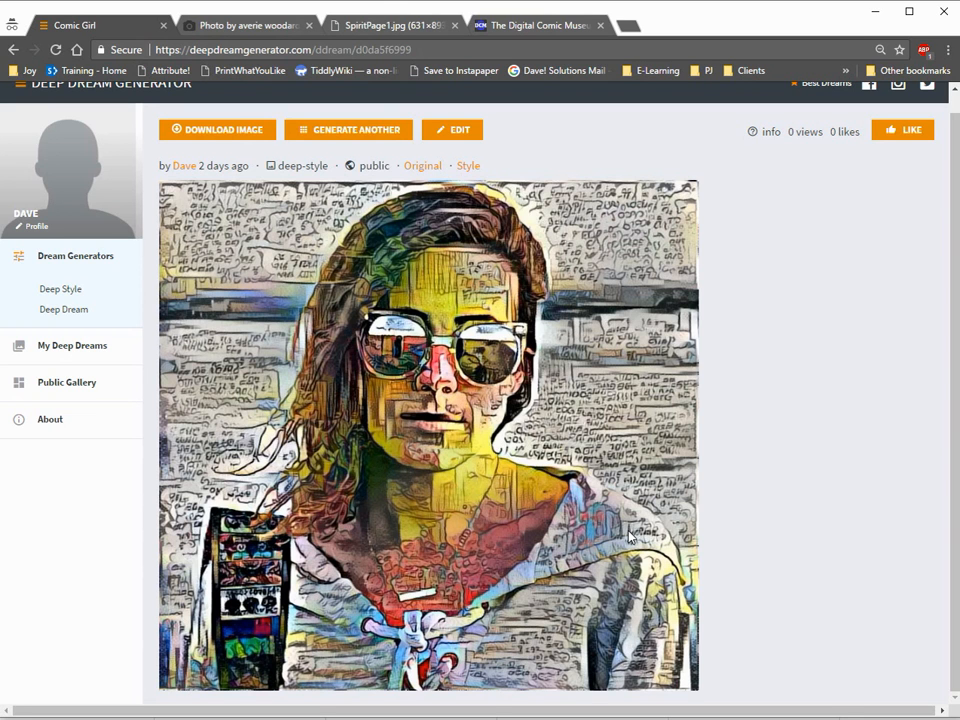
mouse_move(232, 144)
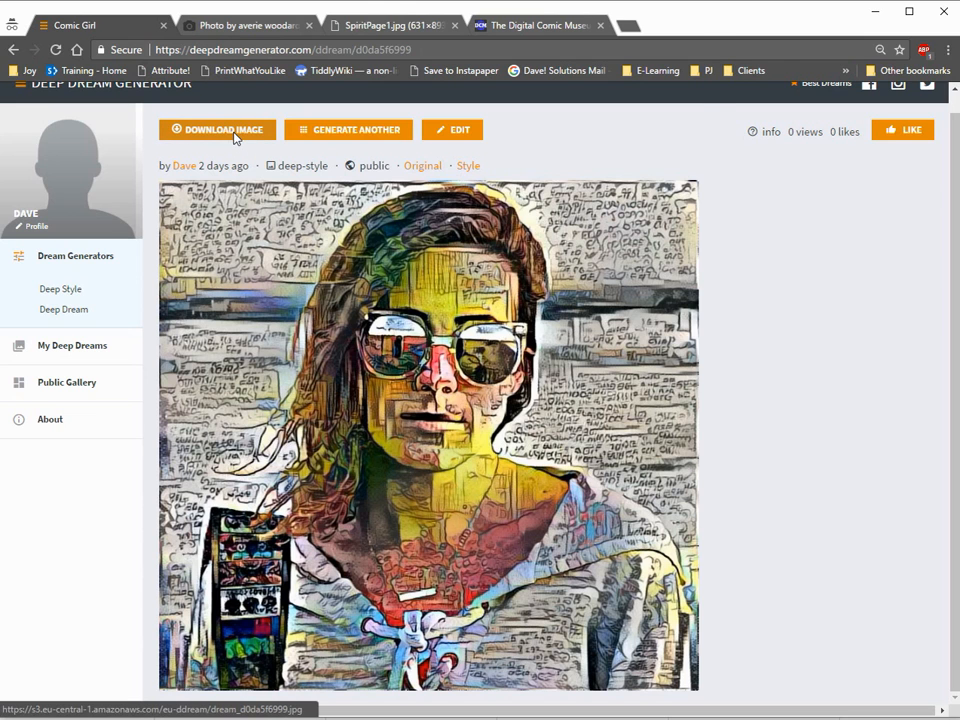
Start downloading the finished comic-styled dream image, then close the Save As window
left_click(216, 130)
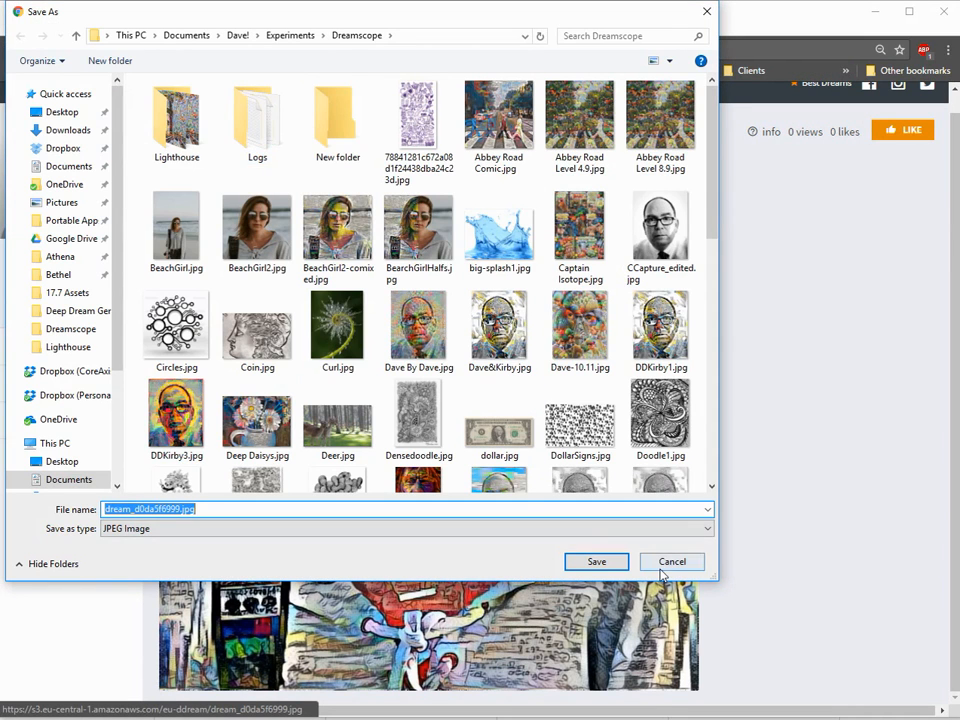
left_click(672, 562)
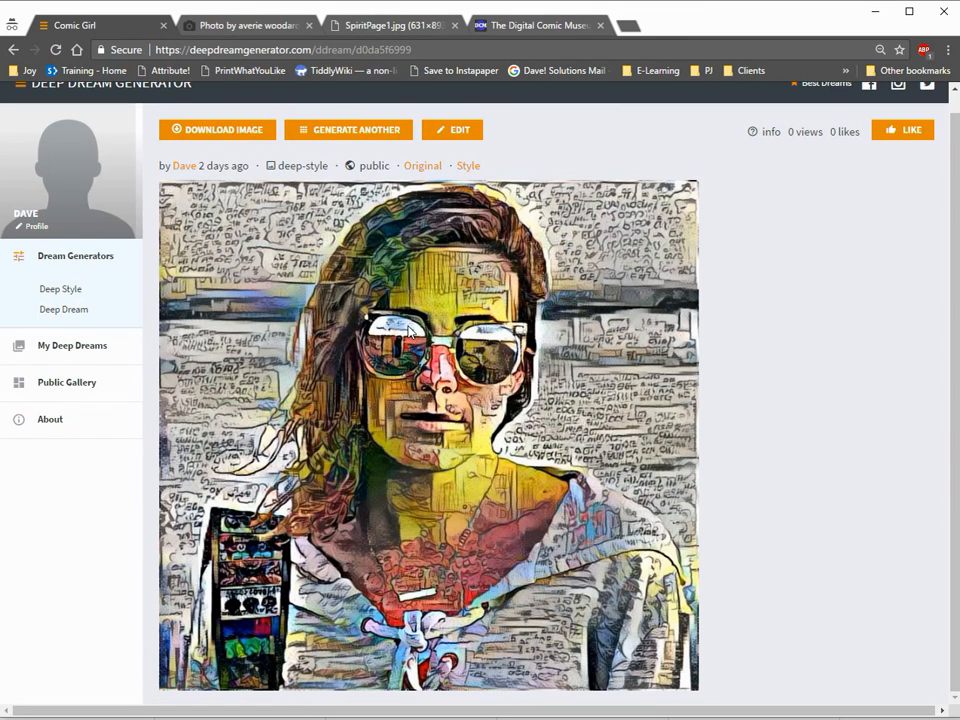
mouse_move(486, 306)
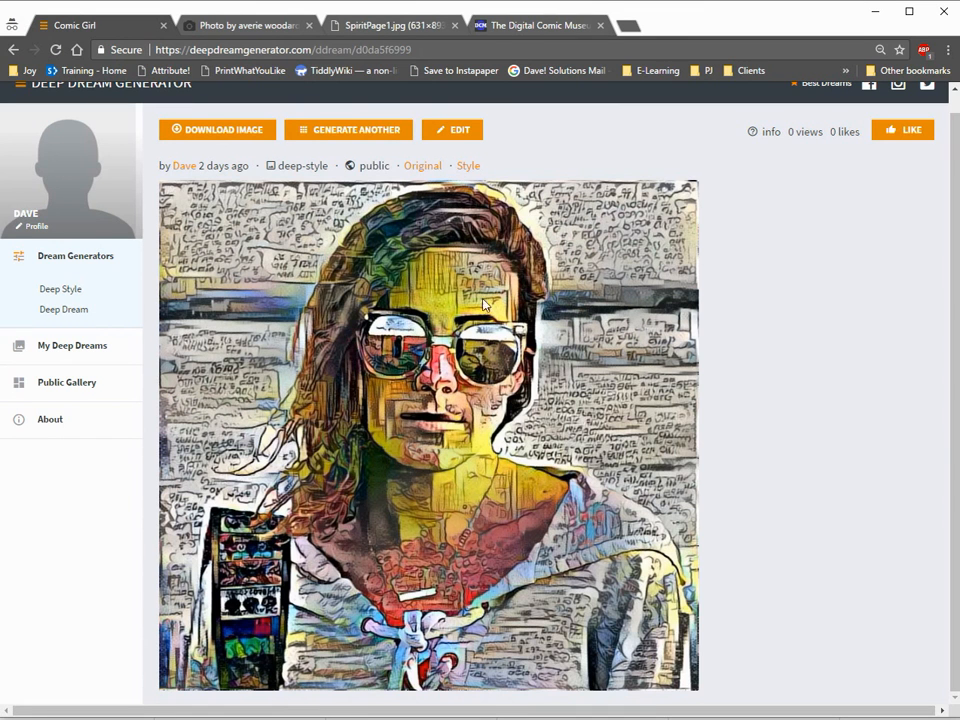
mouse_move(172, 44)
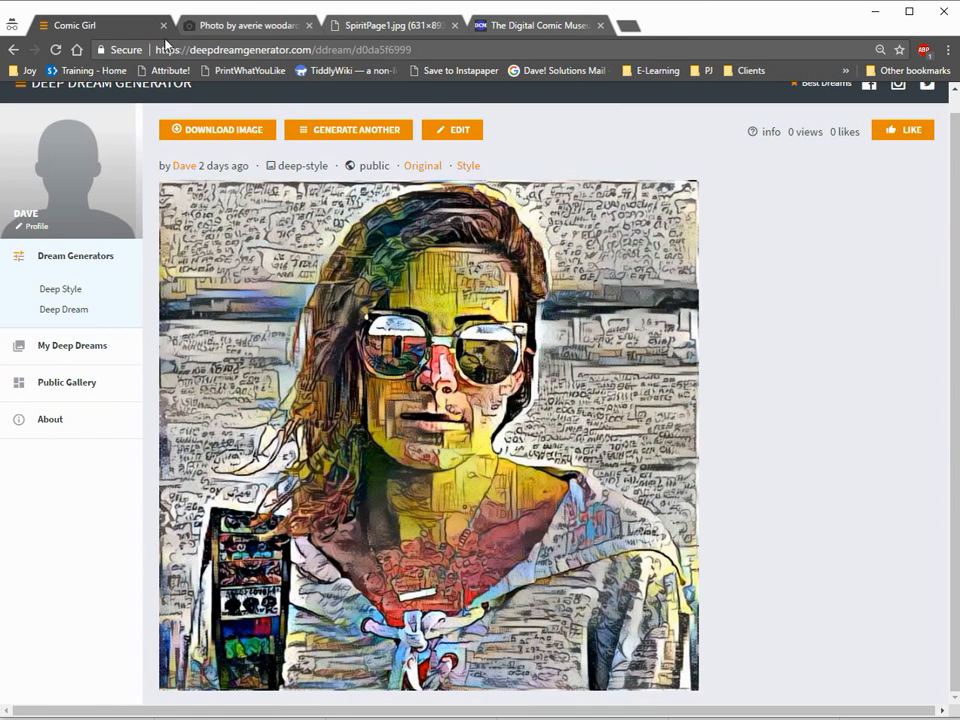